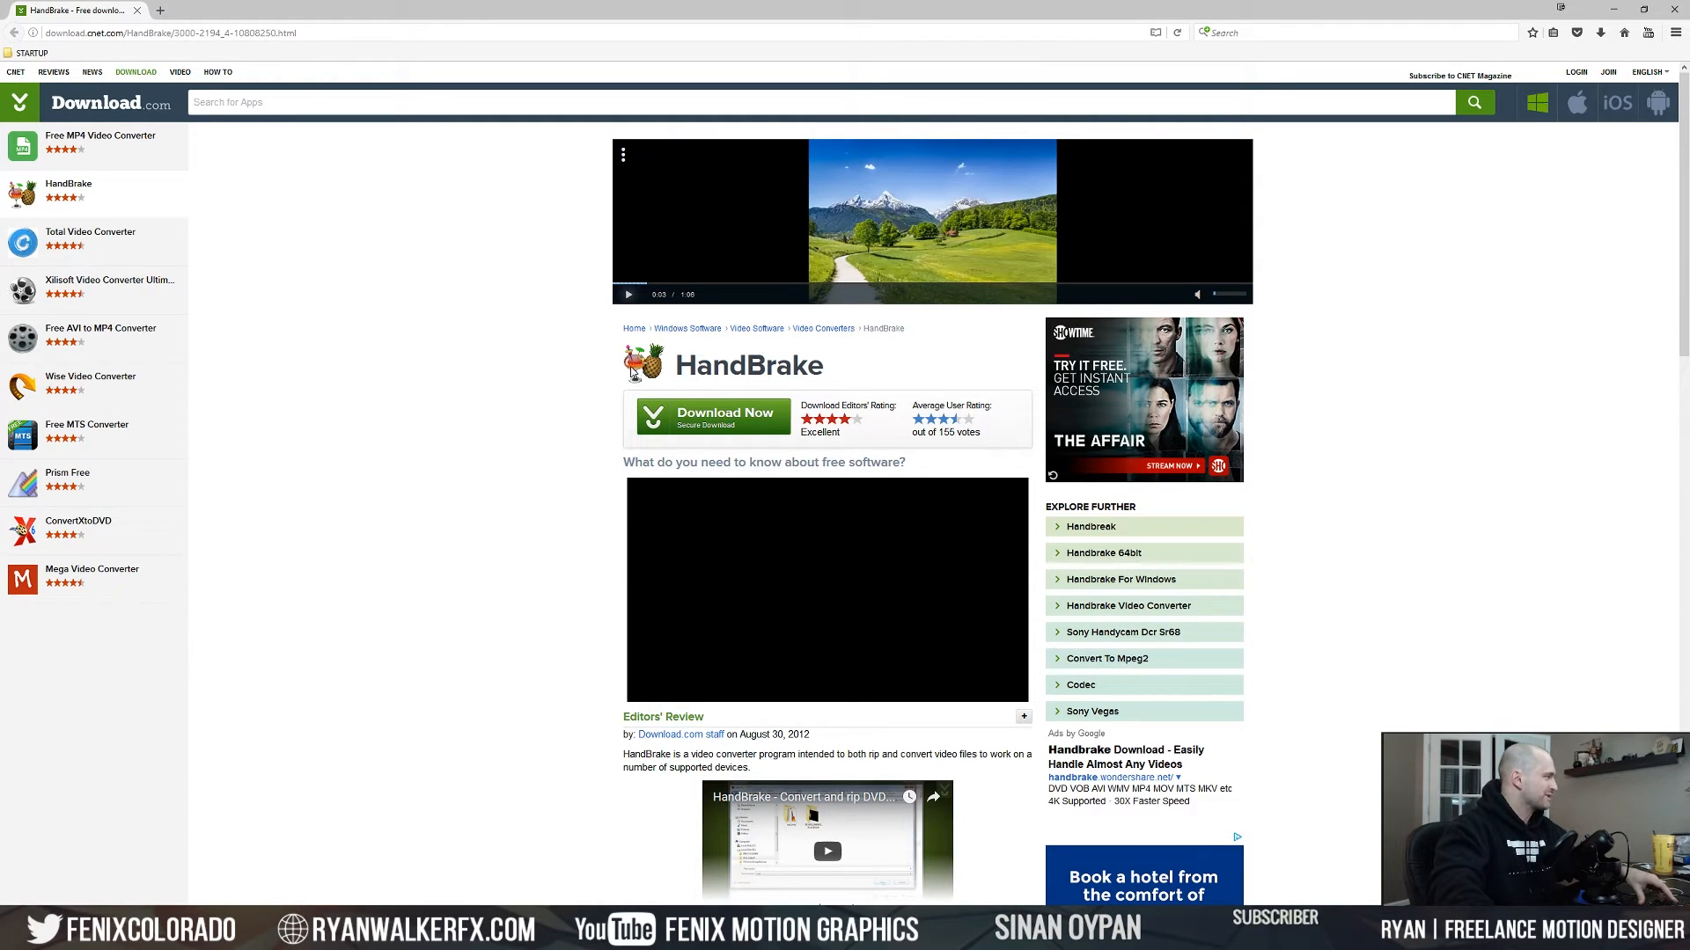
pyautogui.moveTo(558, 375)
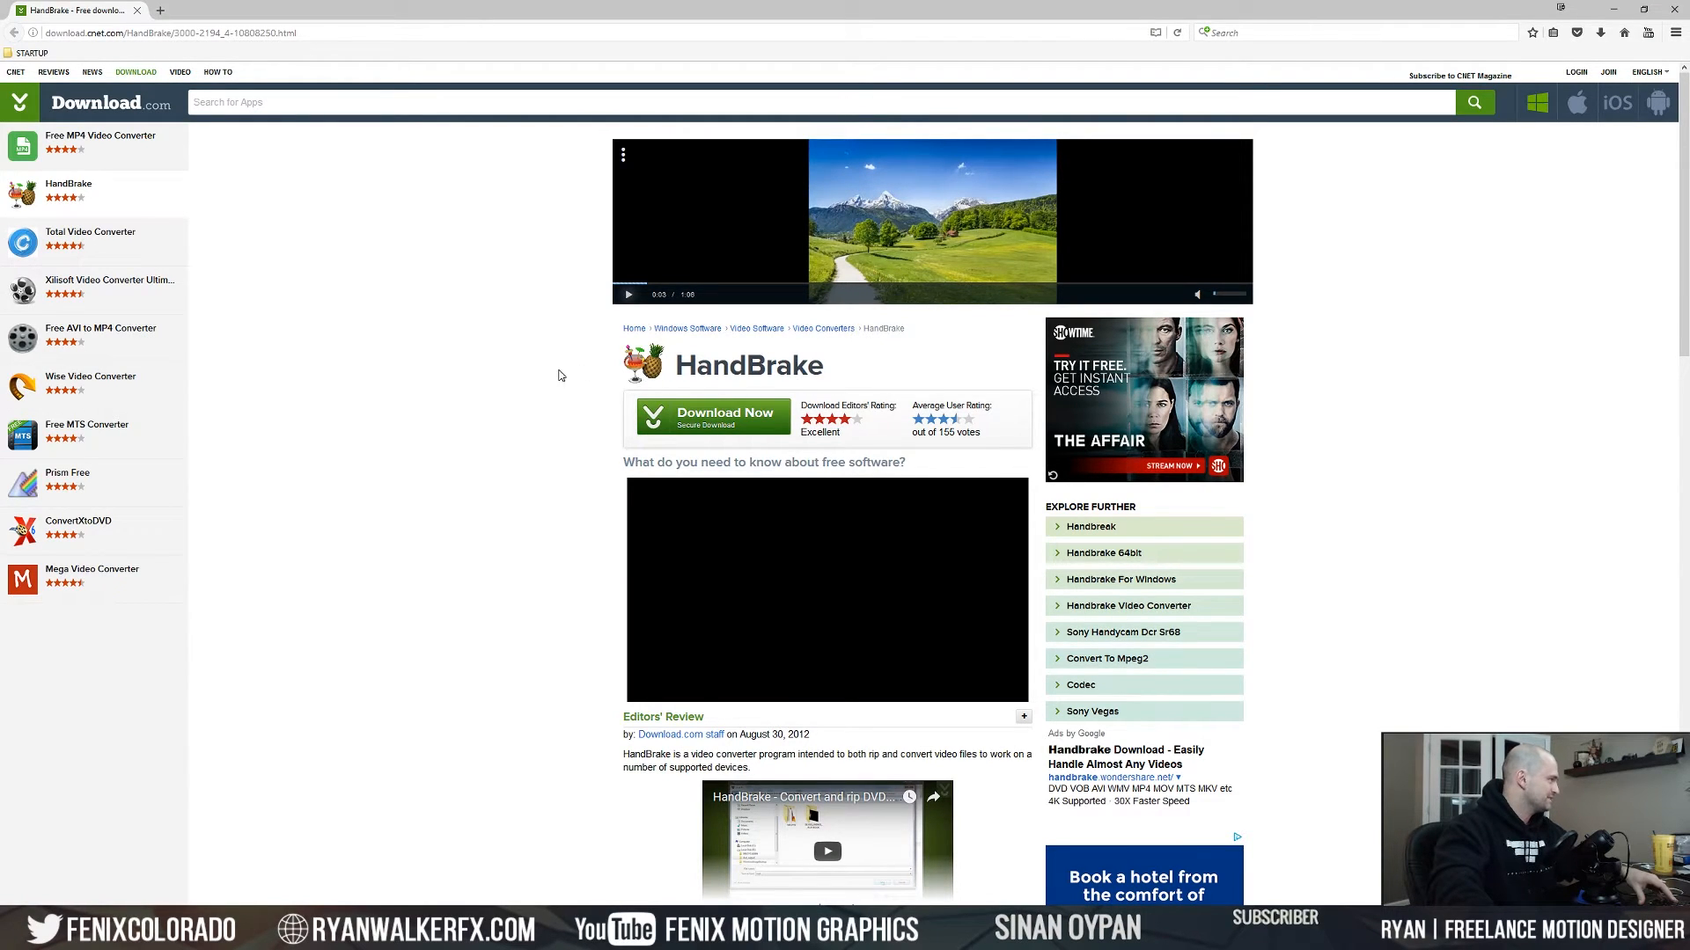
pyautogui.moveTo(542, 368)
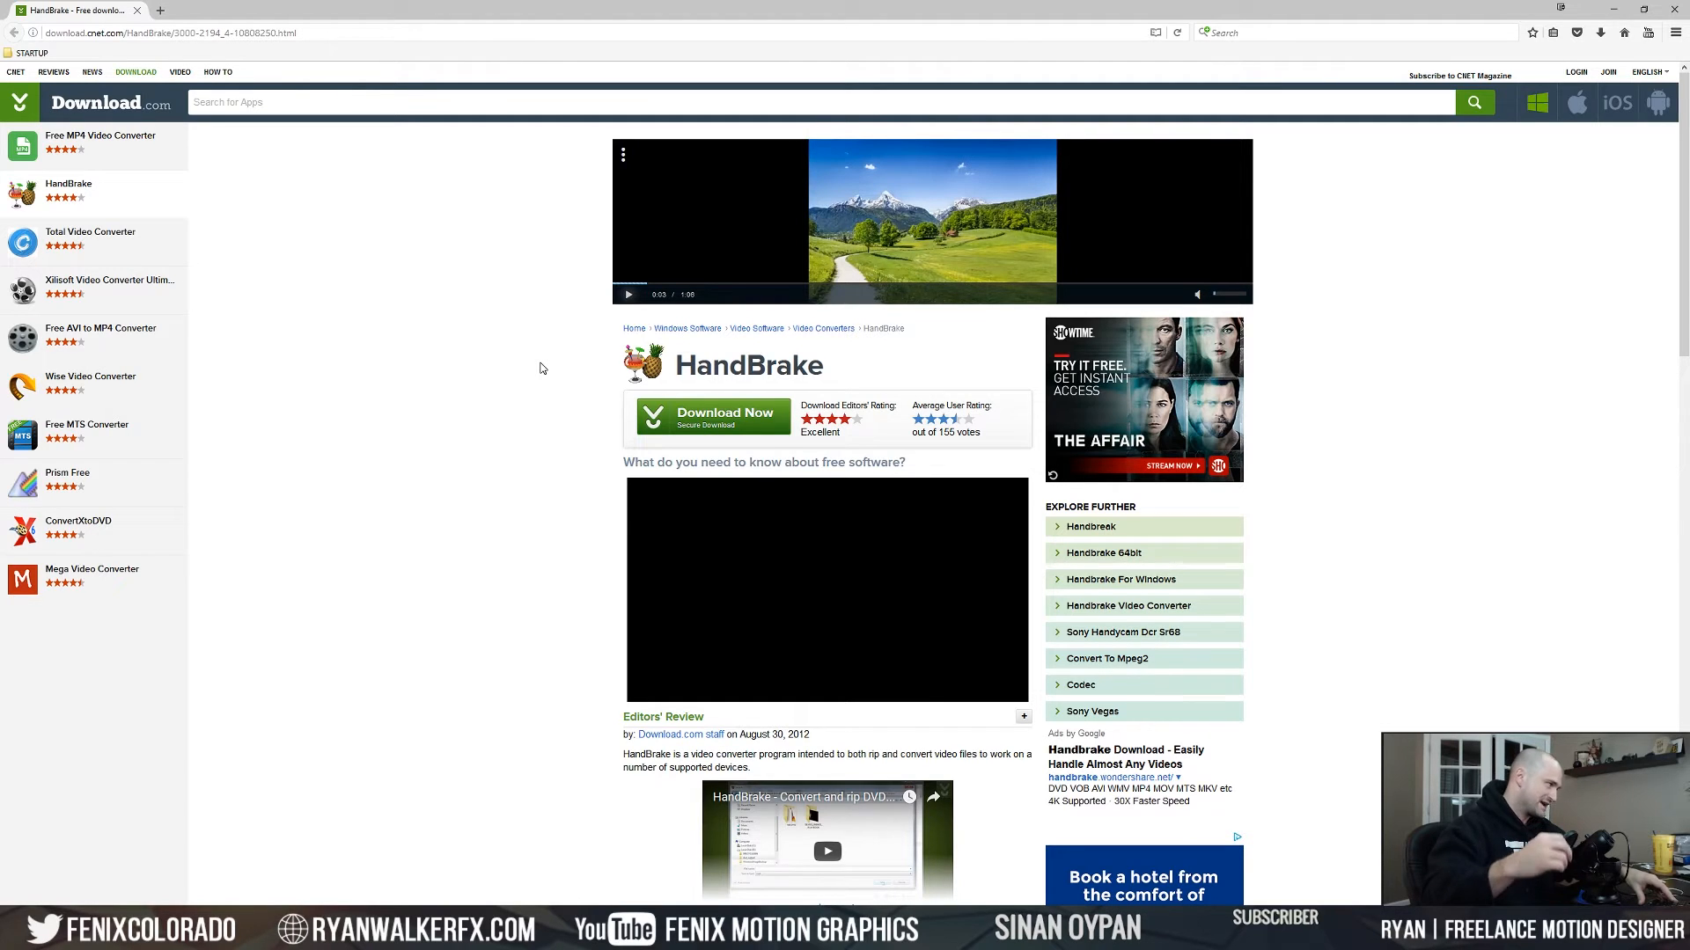
pyautogui.moveTo(870, 366)
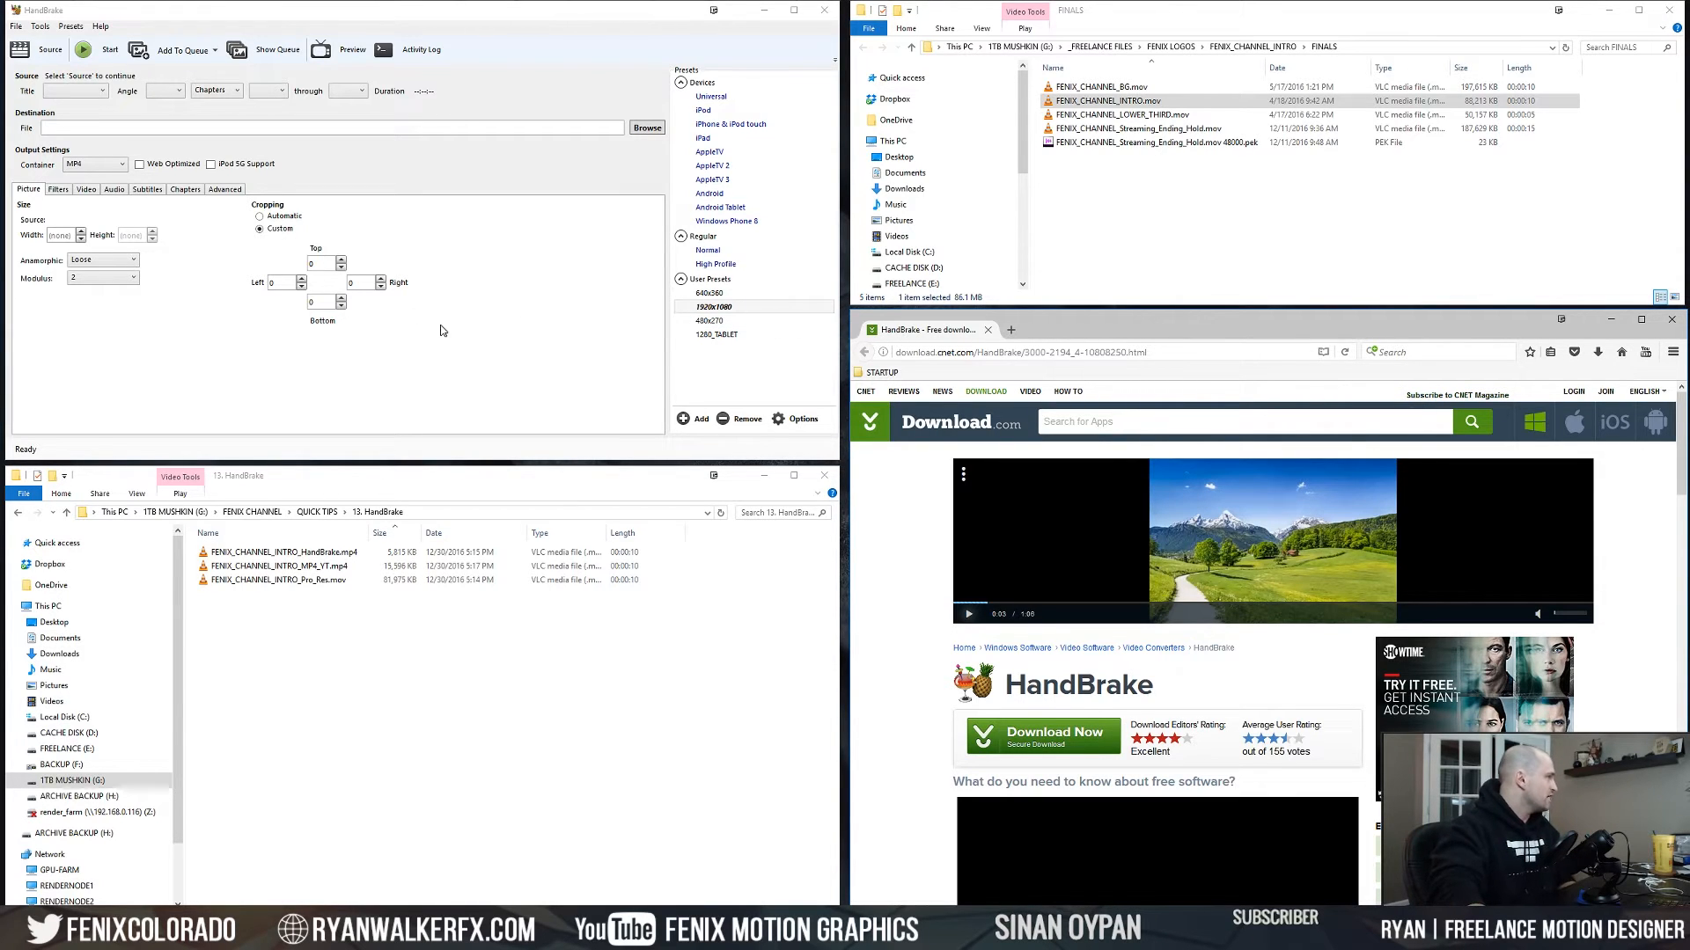
# Step: Clear the file selection in the finals folder and maximize the tutorial folder window
pyautogui.click(1346, 174)
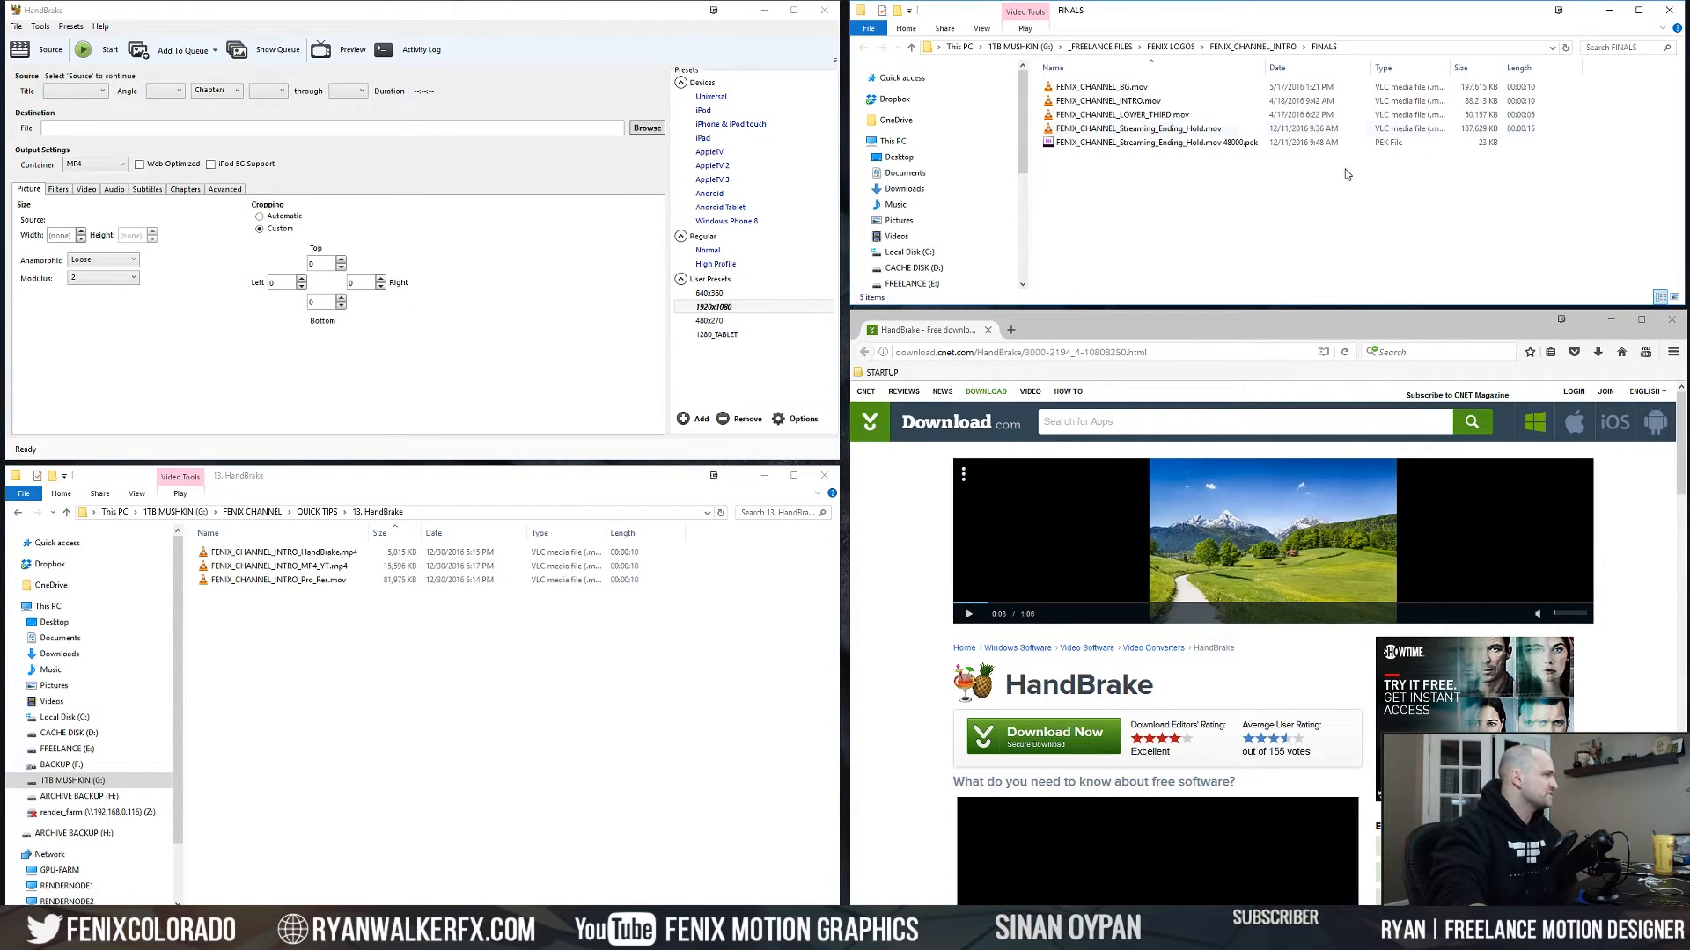
pyautogui.click(1641, 11)
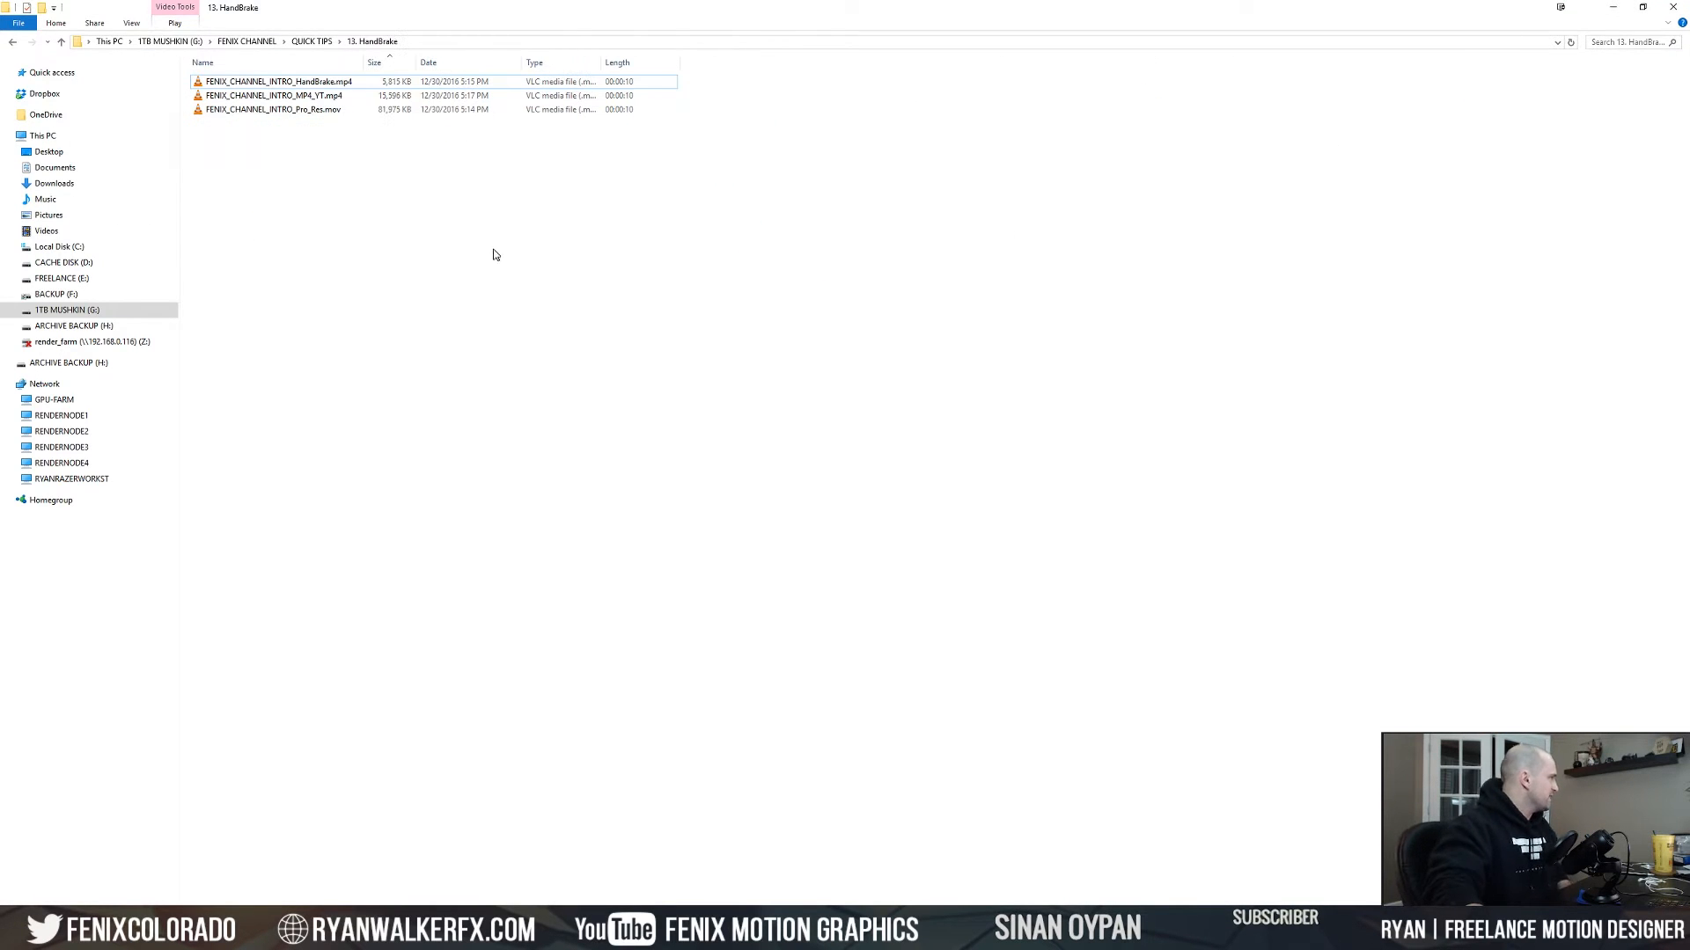
pyautogui.click(273, 109)
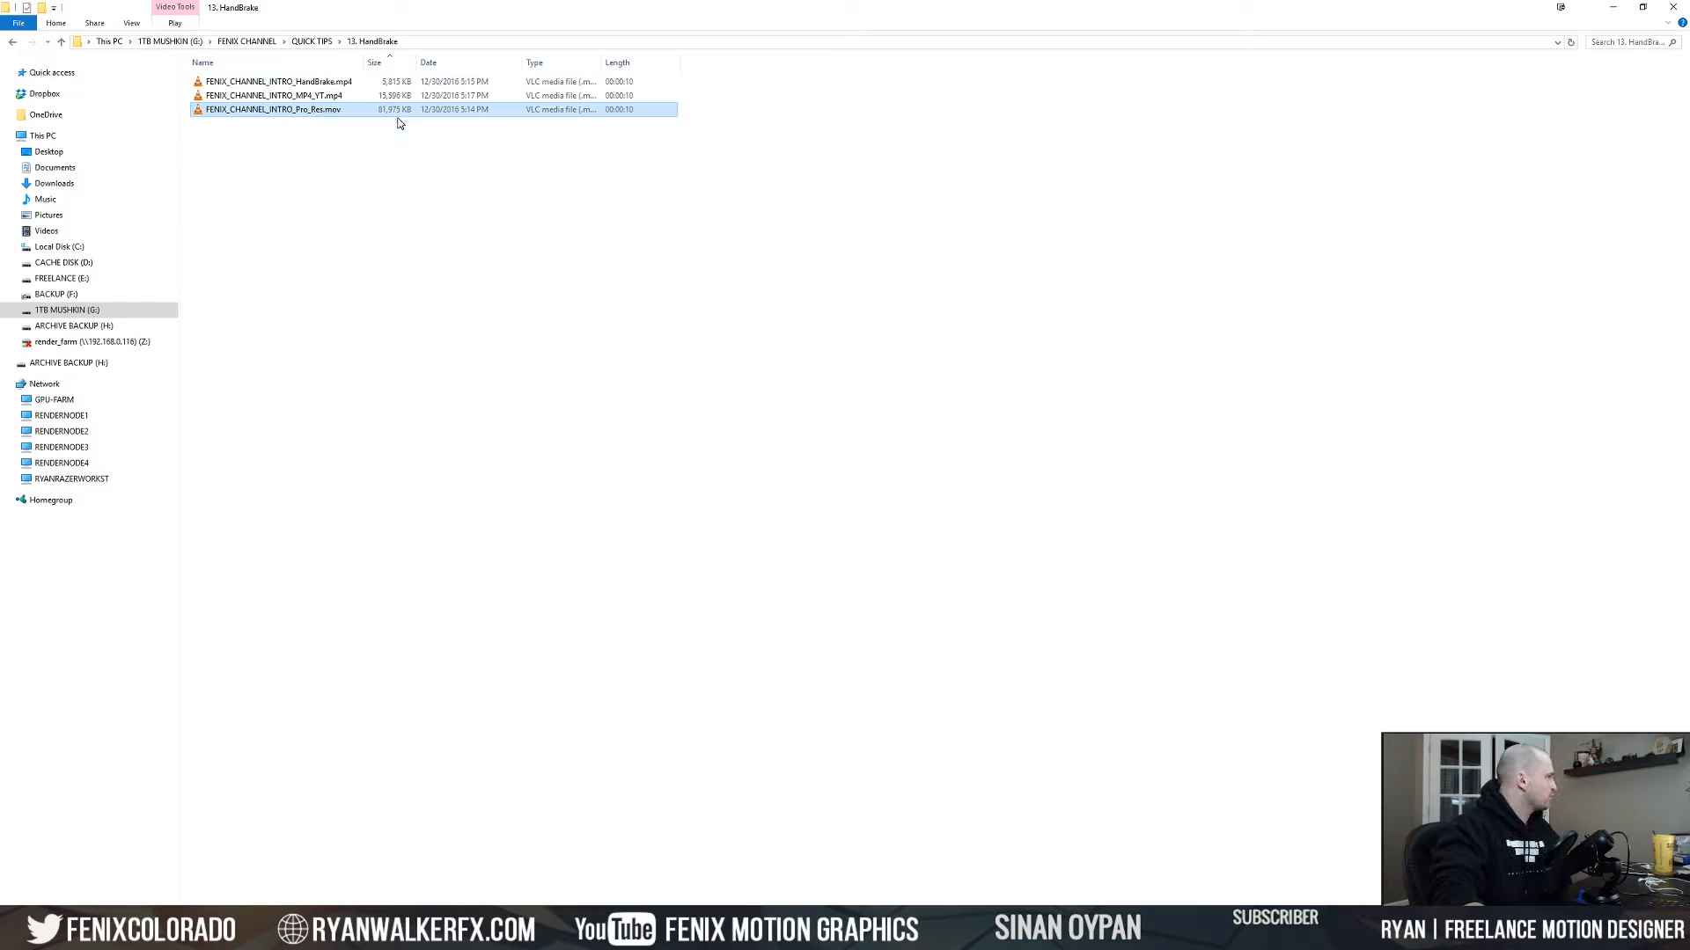
pyautogui.moveTo(412, 133)
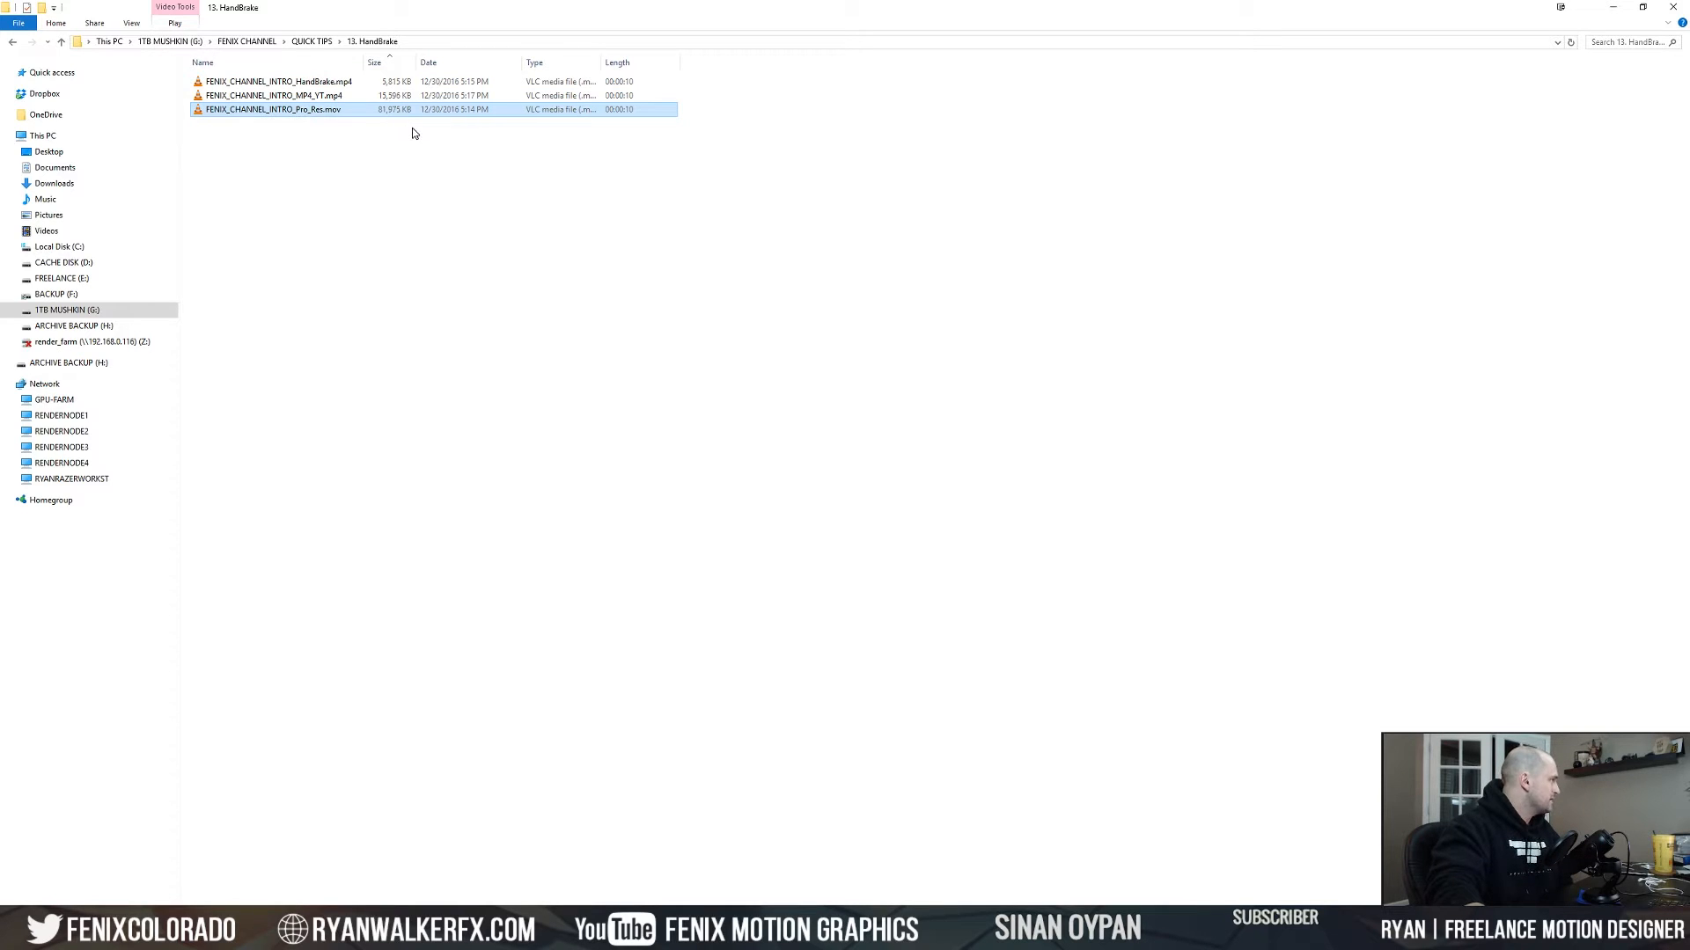
pyautogui.moveTo(306, 123)
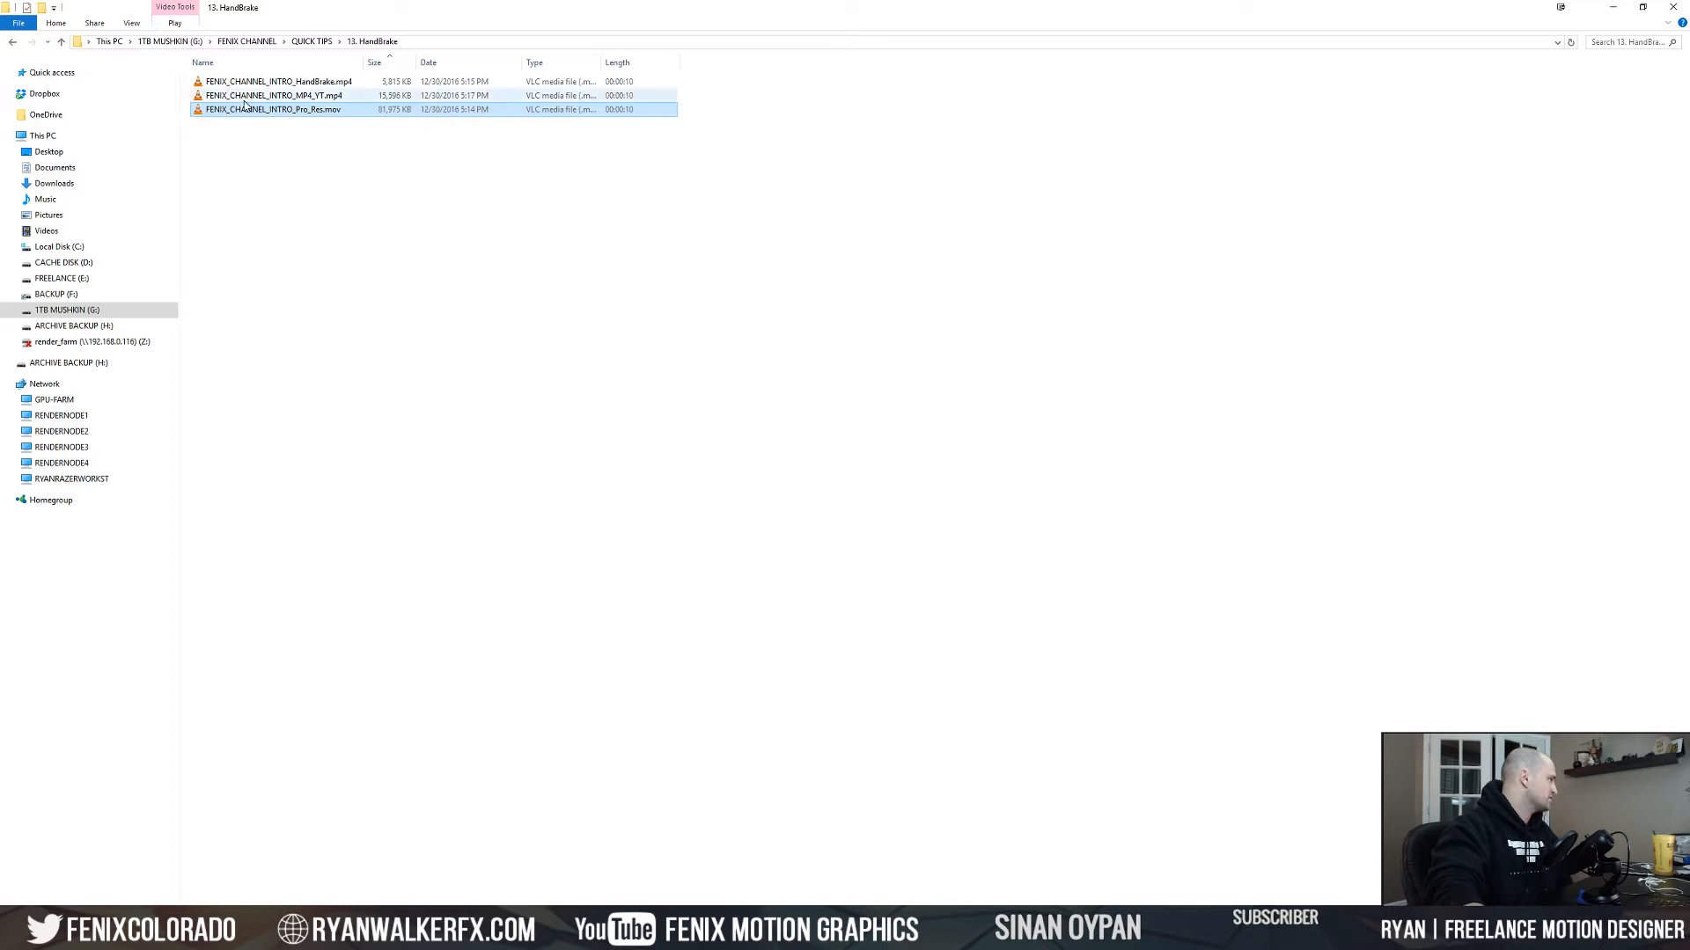
pyautogui.doubleClick(272, 109)
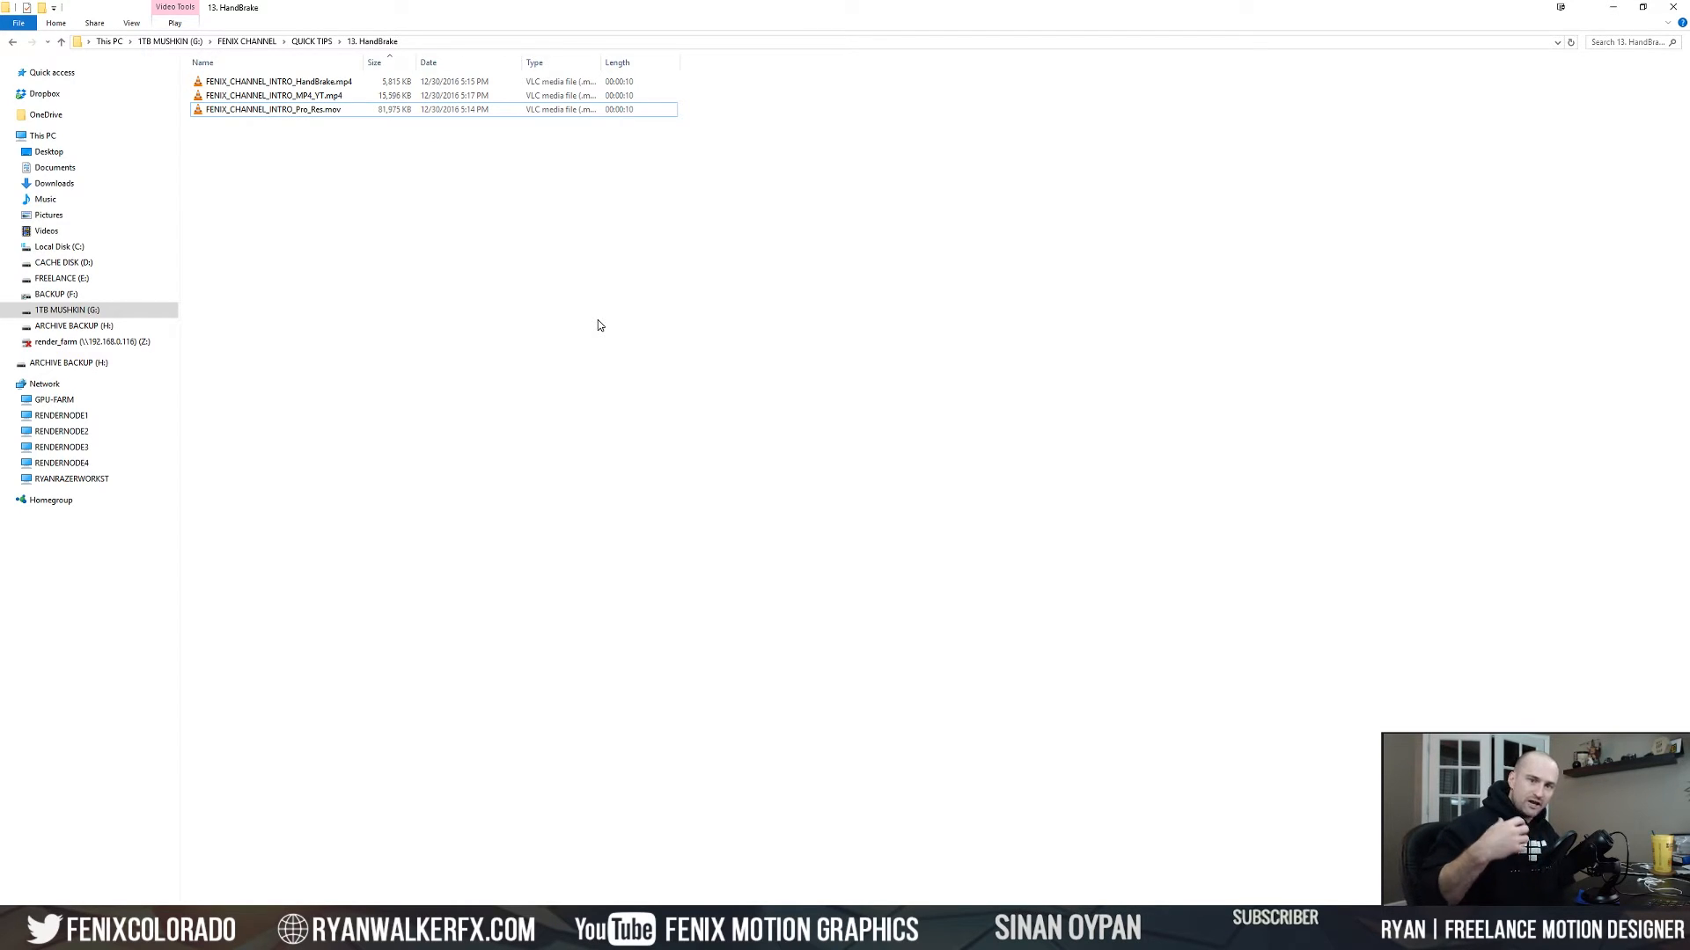
pyautogui.moveTo(624, 169)
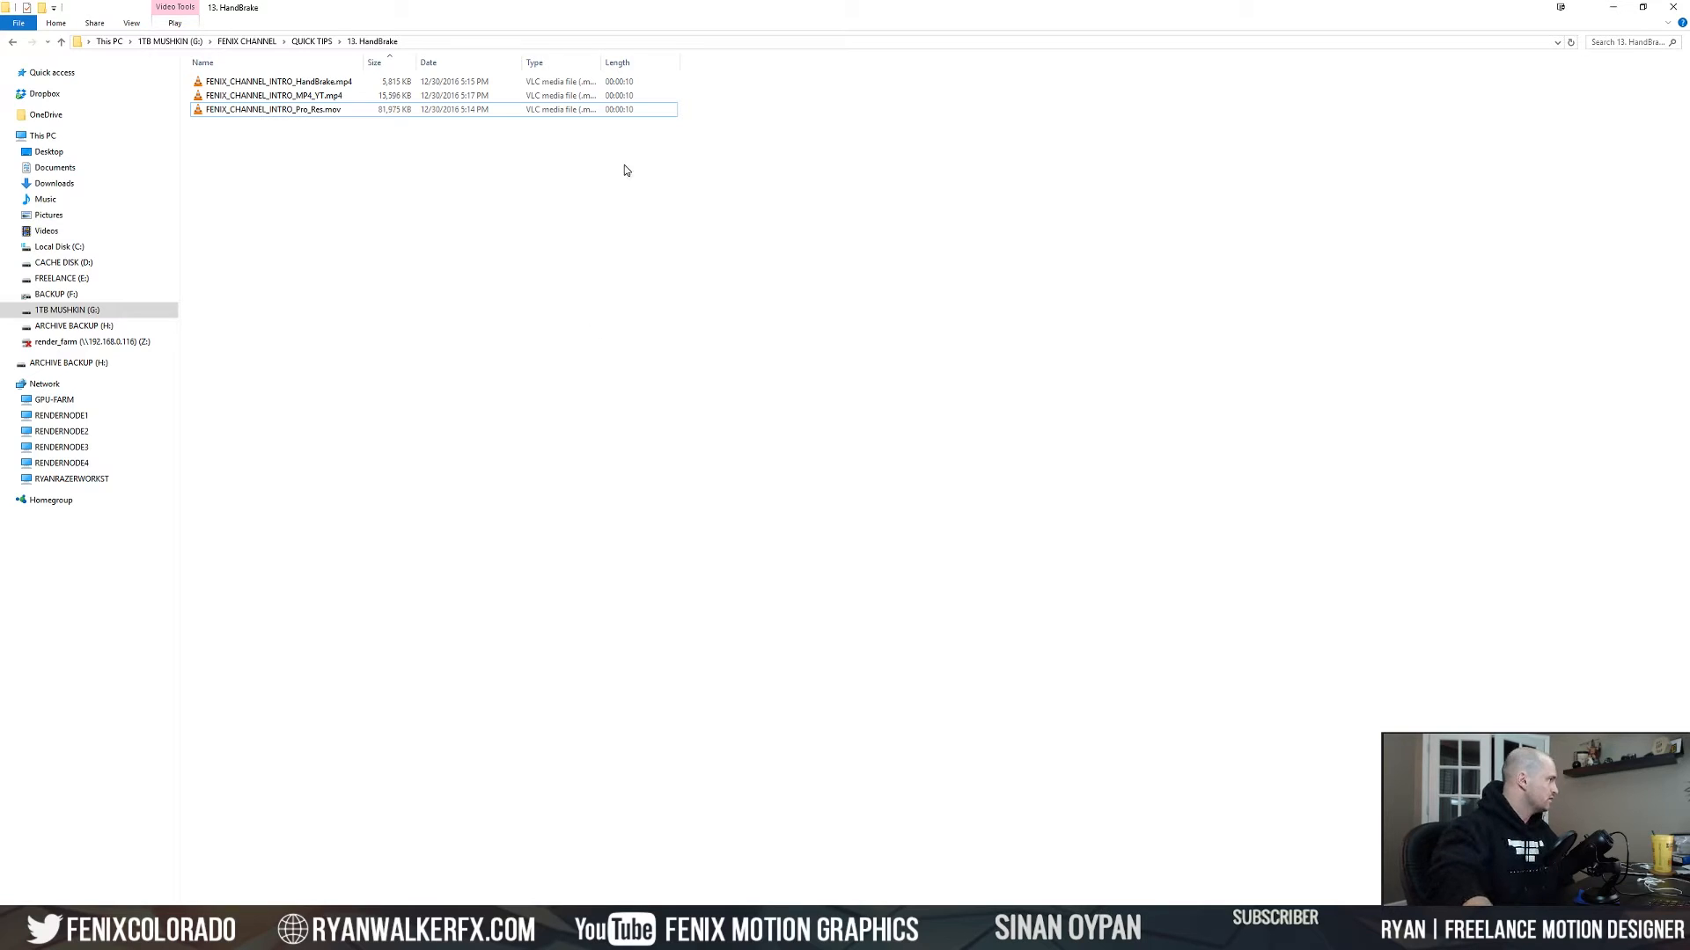
pyautogui.click(280, 95)
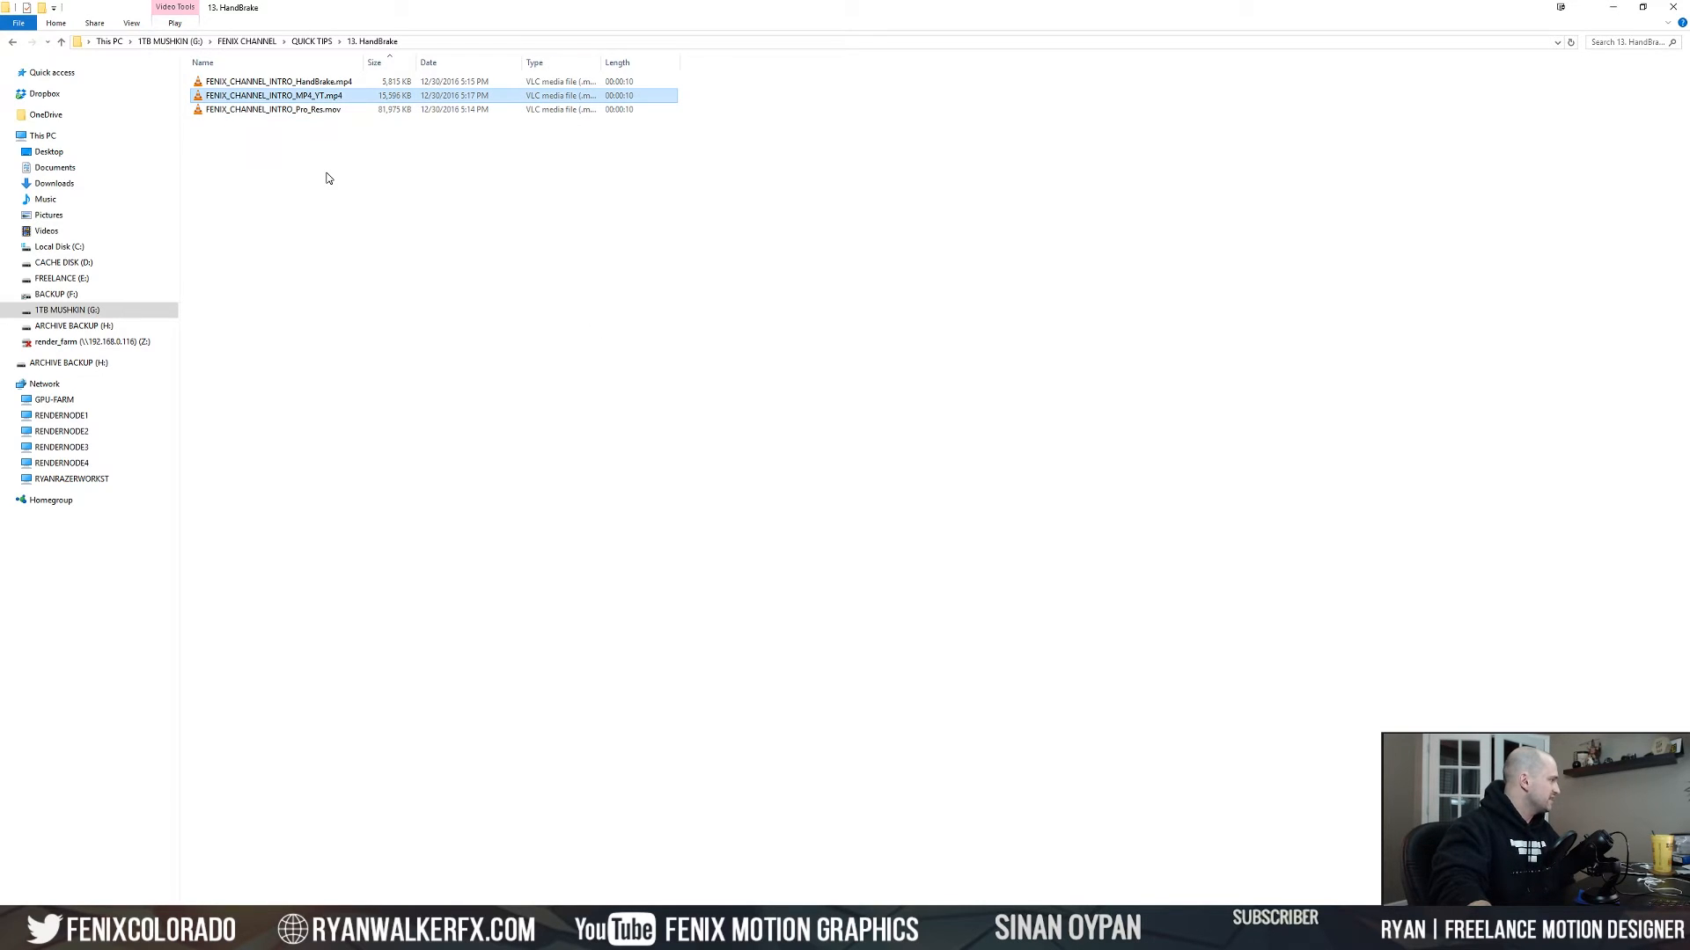
pyautogui.moveTo(385, 104)
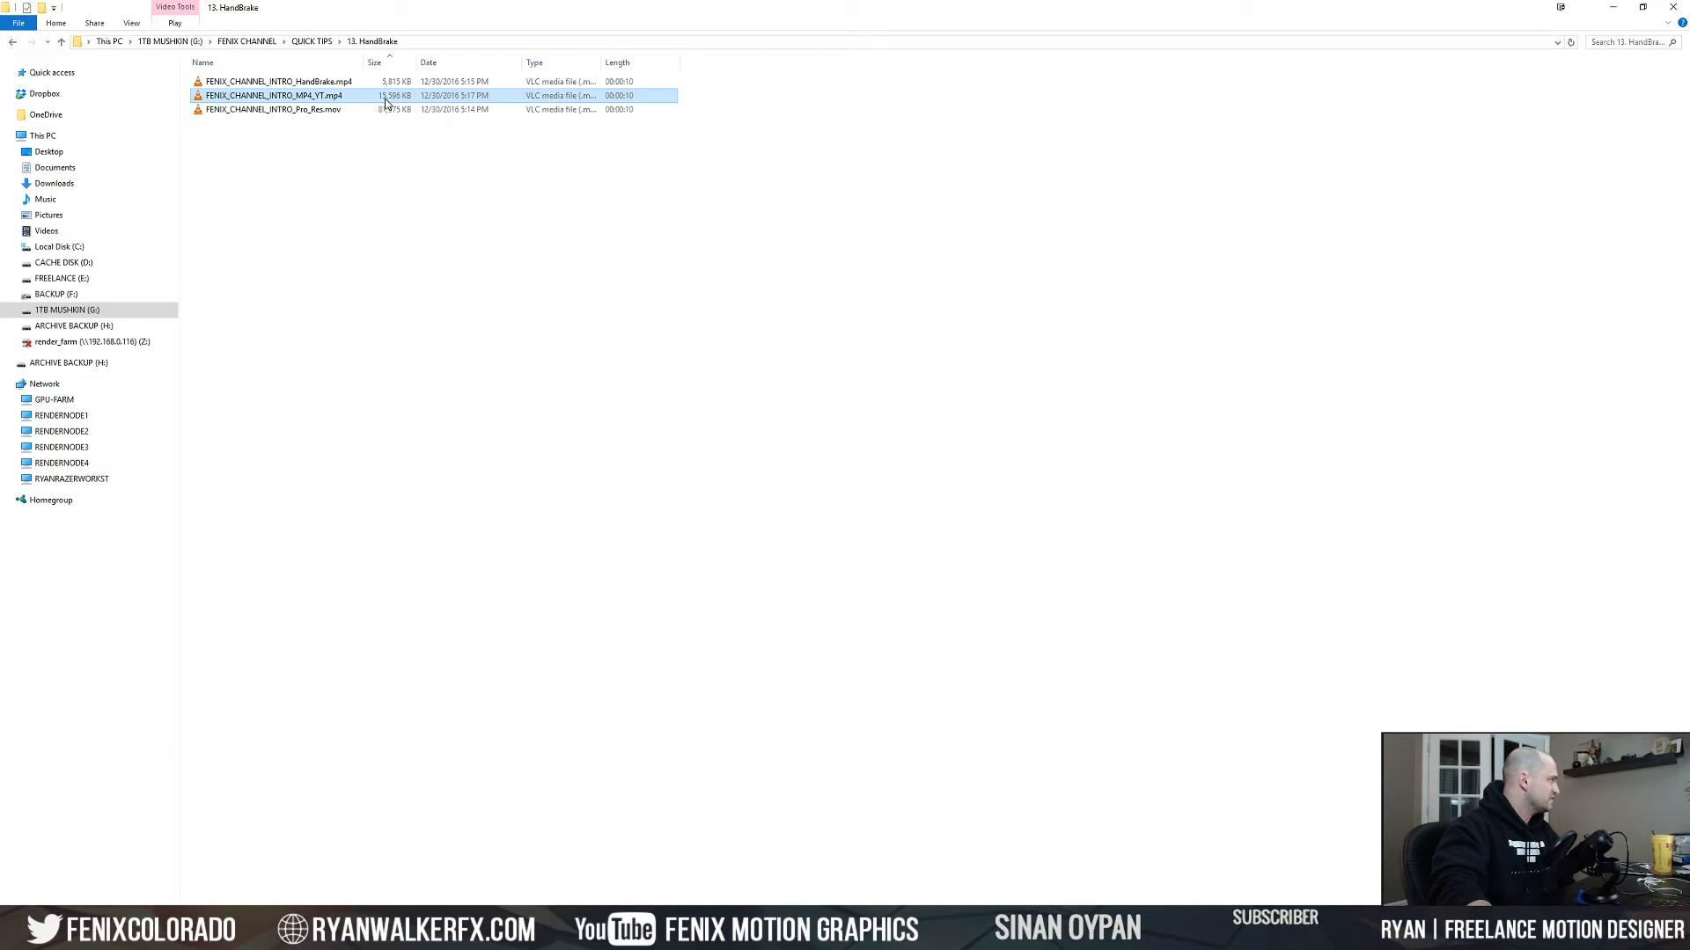
pyautogui.moveTo(389, 125)
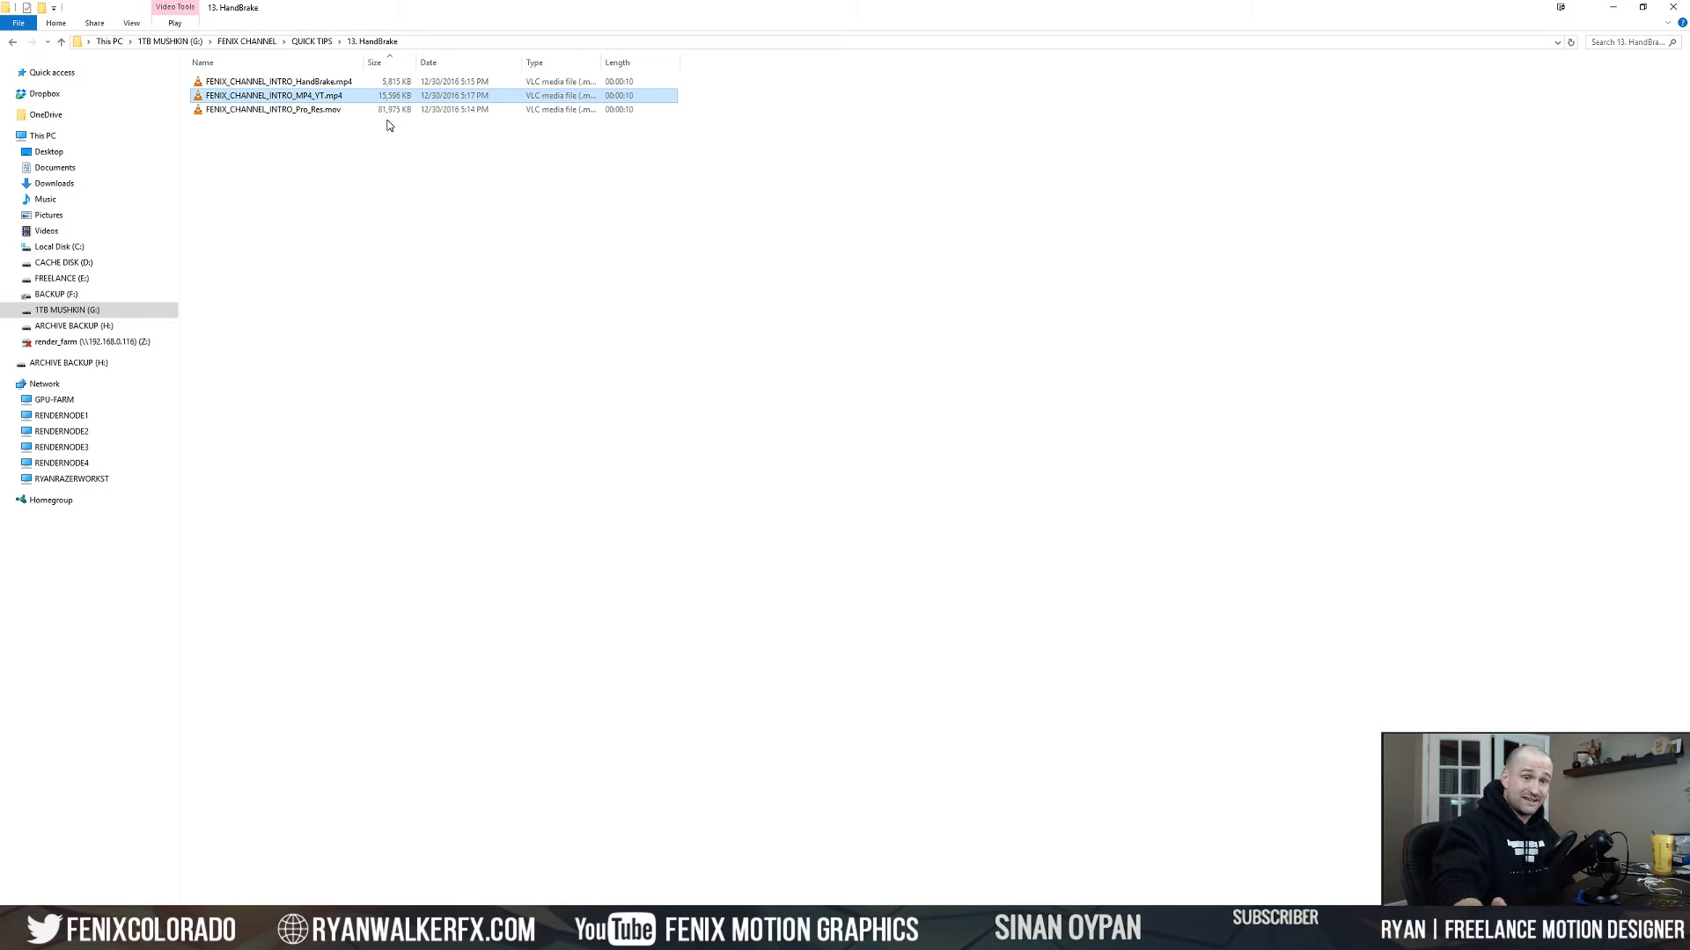
pyautogui.click(302, 81)
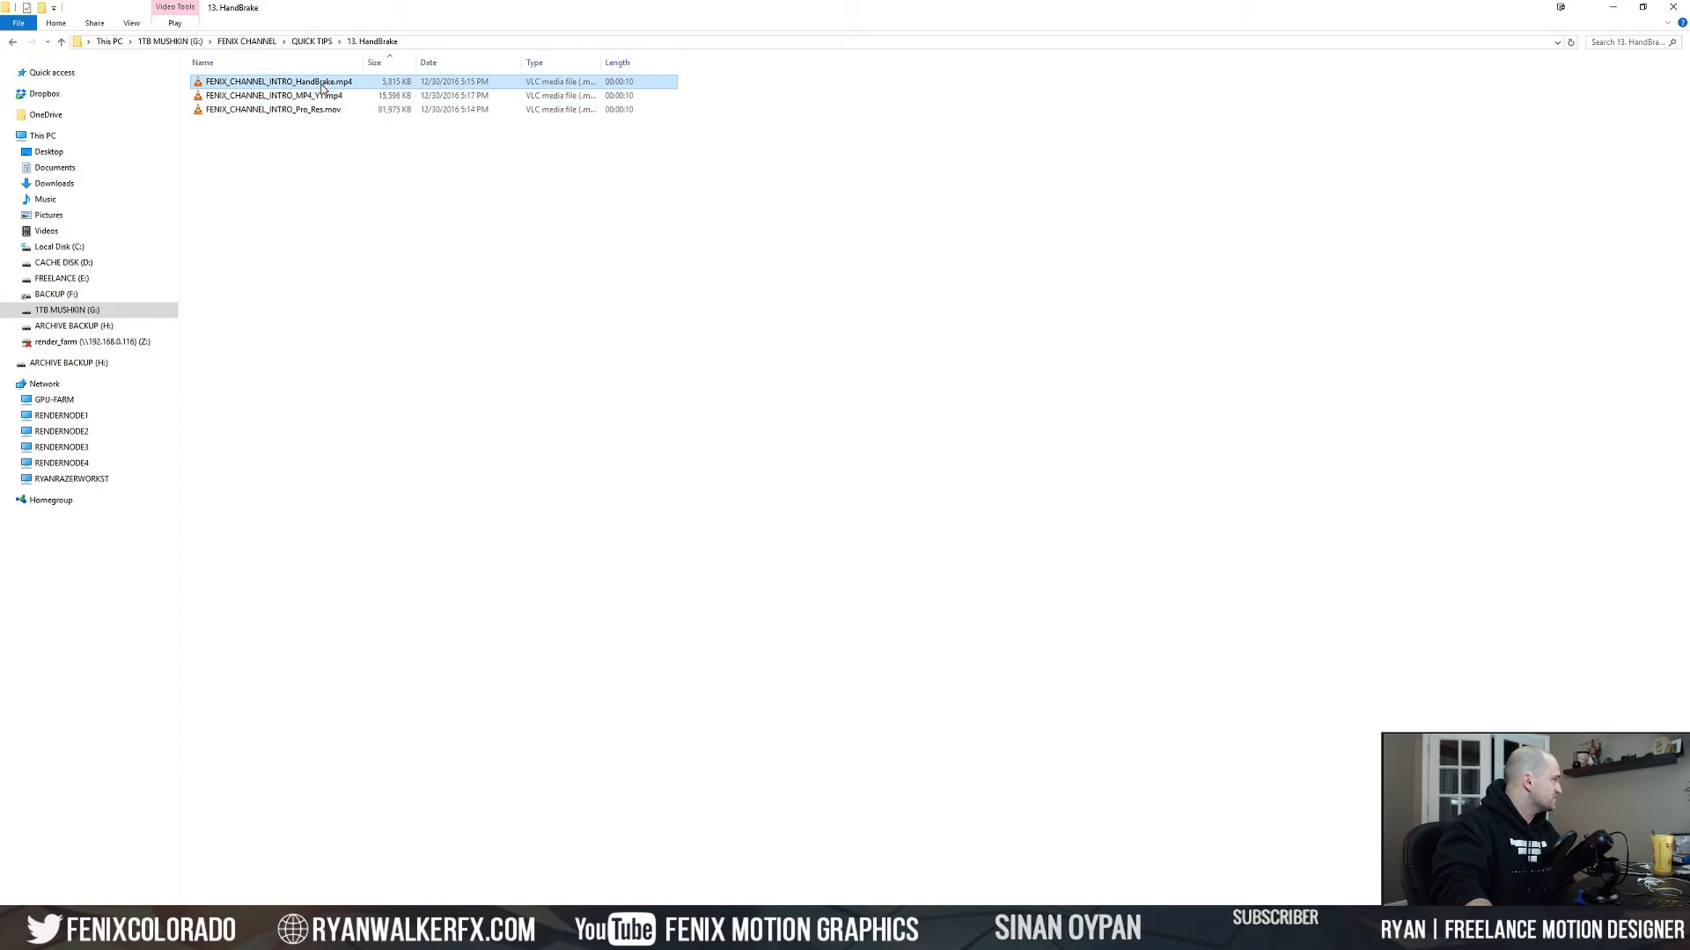
pyautogui.moveTo(381, 271)
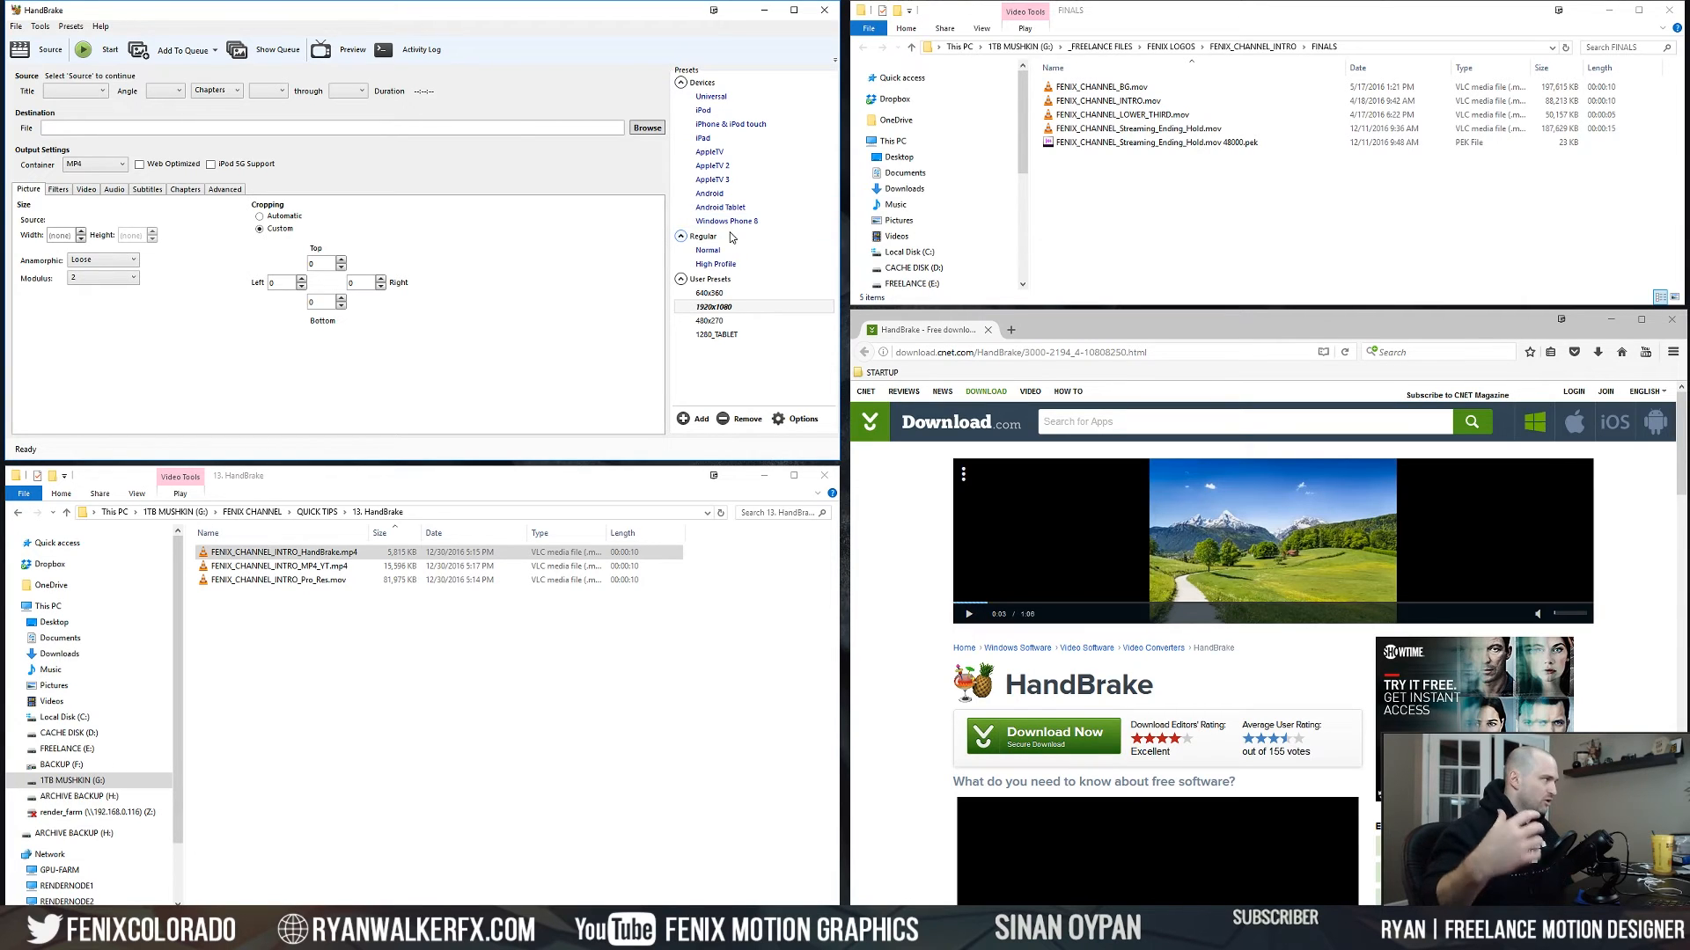
# Step: Bring the empty HandBrake window forward beside both folders and the download page
pyautogui.click(715, 264)
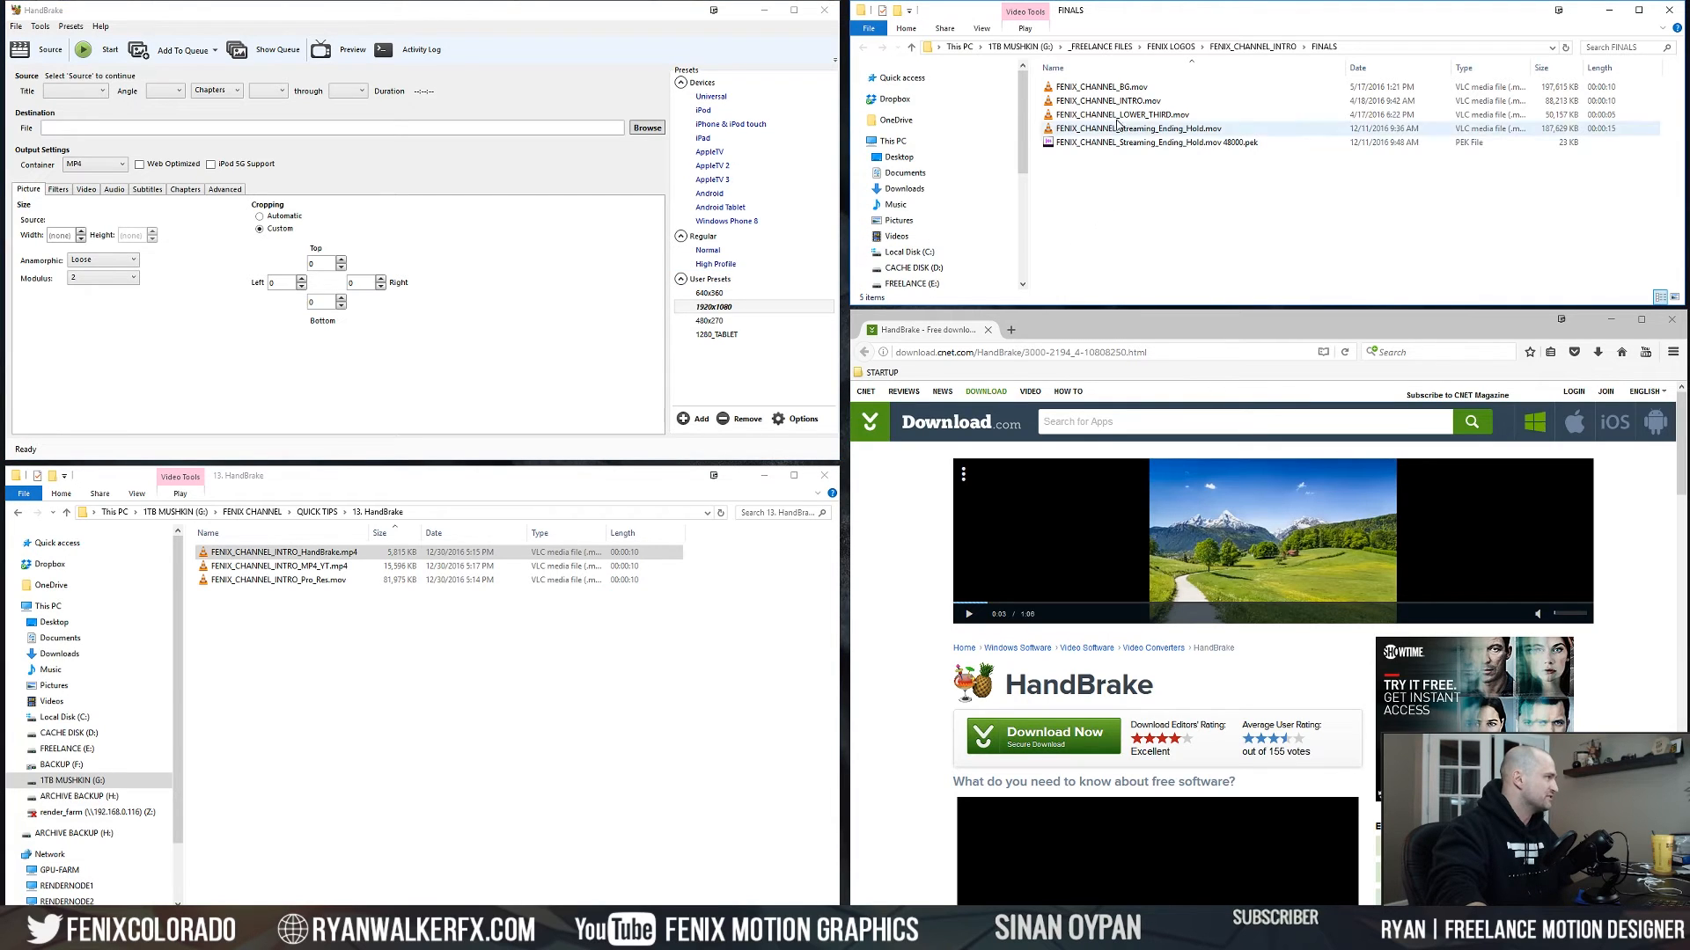
# Step: Encode FENIX_CHANNEL_INTRO.mov to MP4, overwriting the old file, load FENIX_CHANNEL_BG, and view the queue
pyautogui.click(1114, 100)
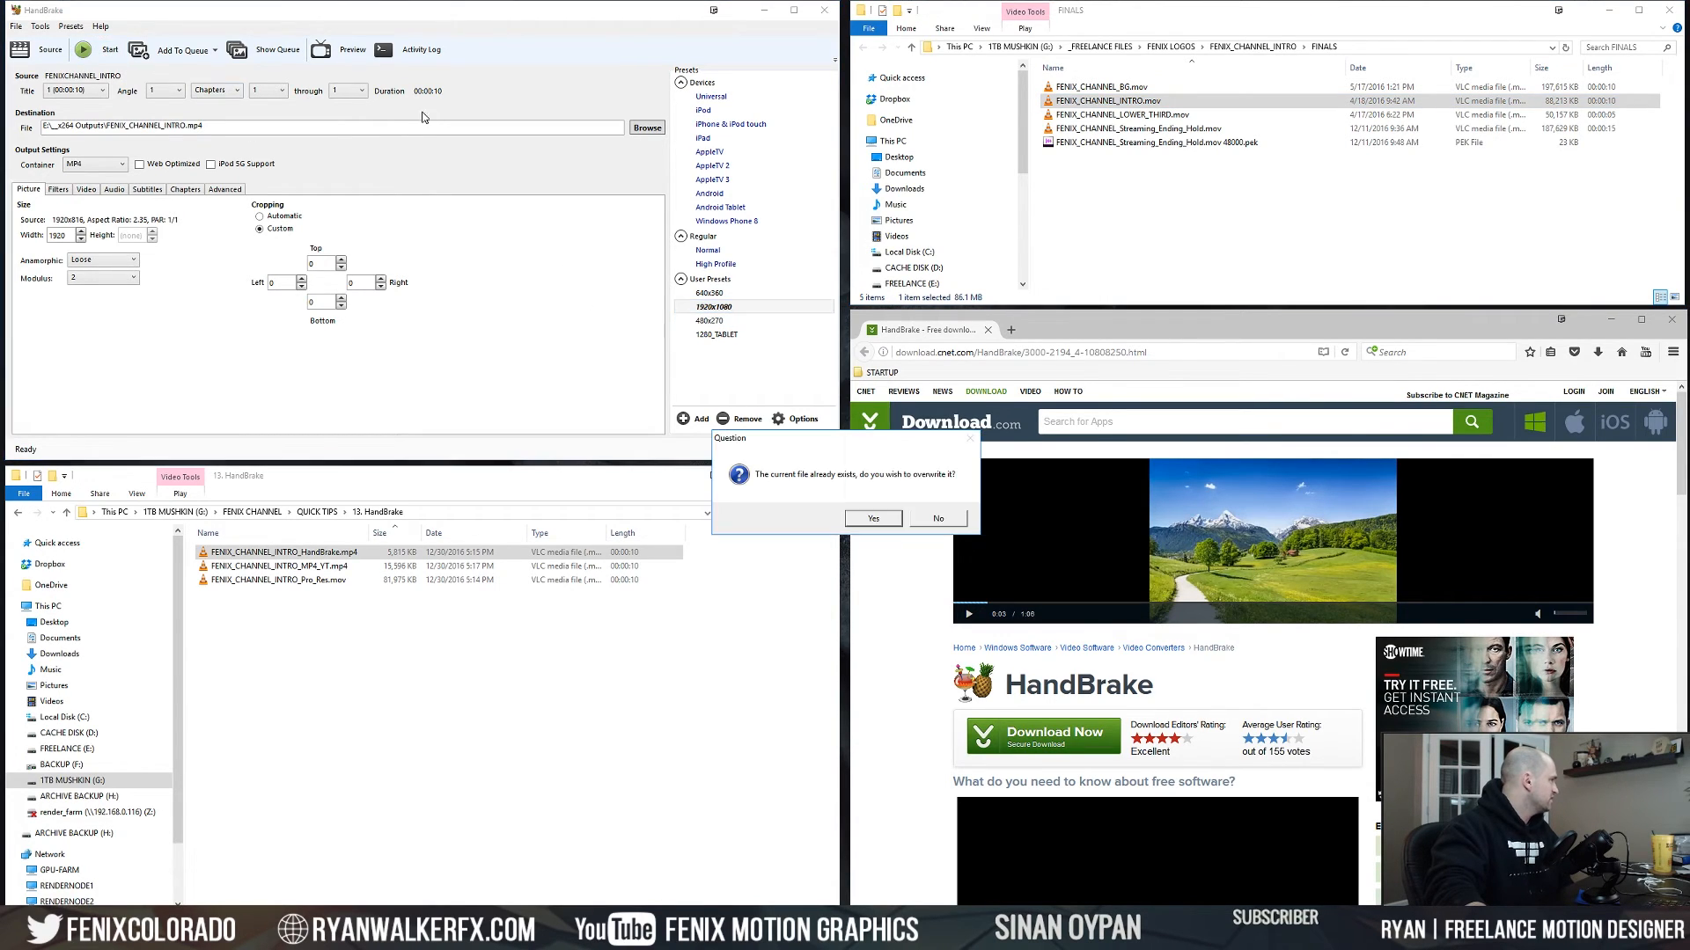
pyautogui.click(872, 519)
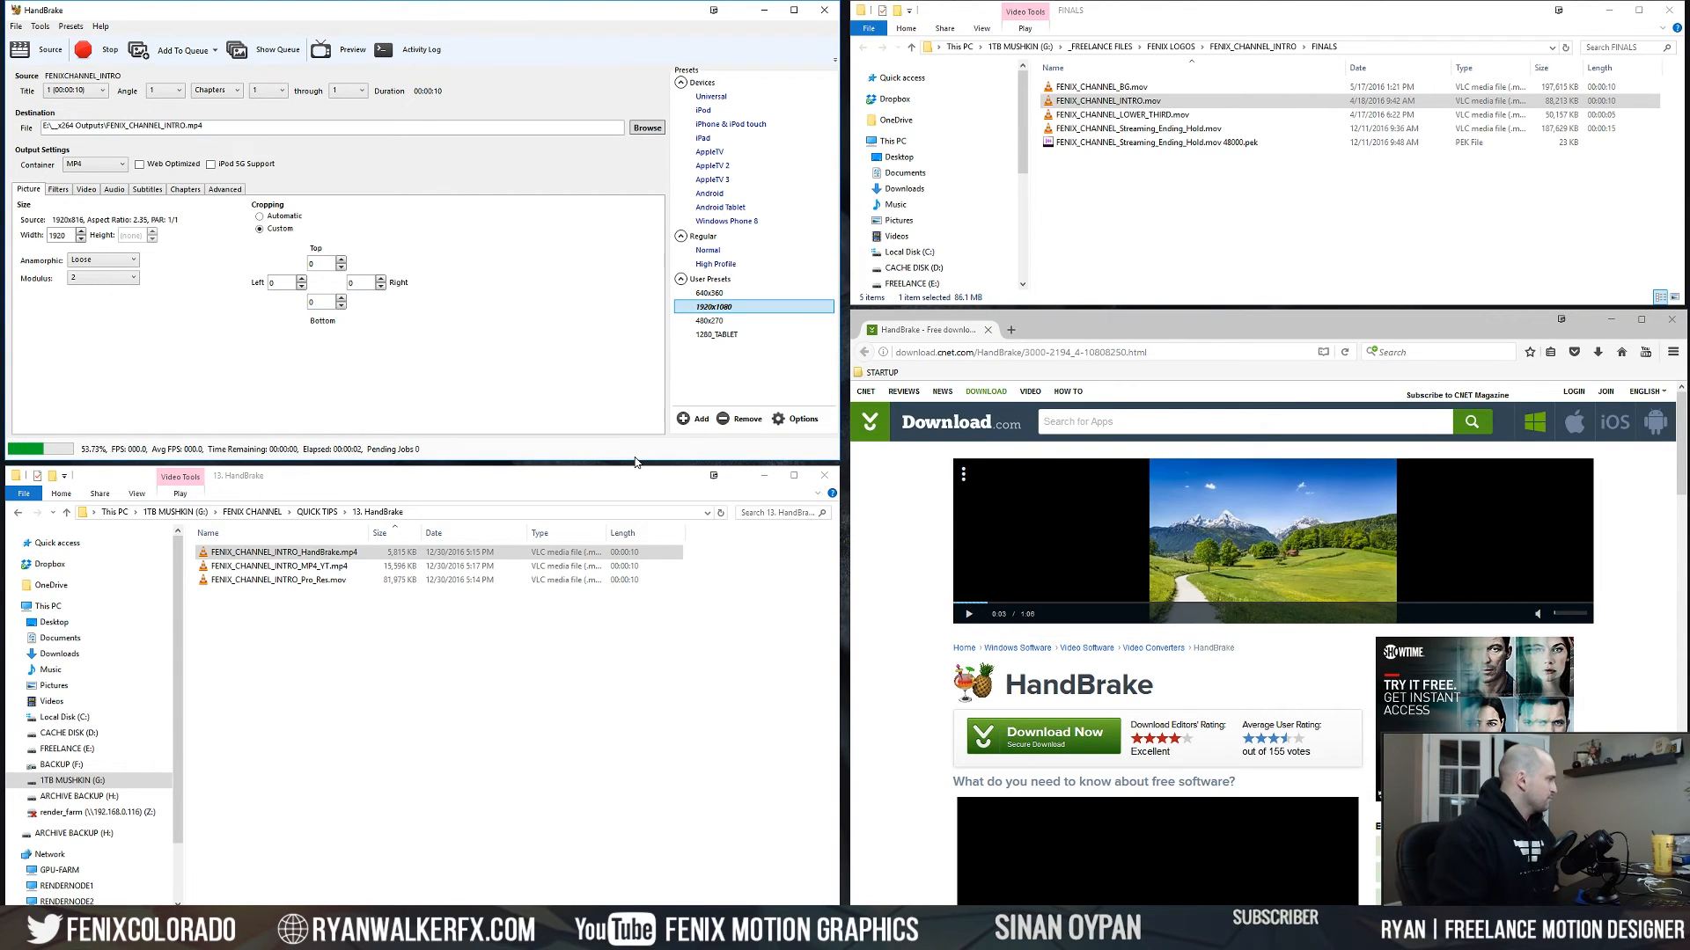
pyautogui.click(109, 49)
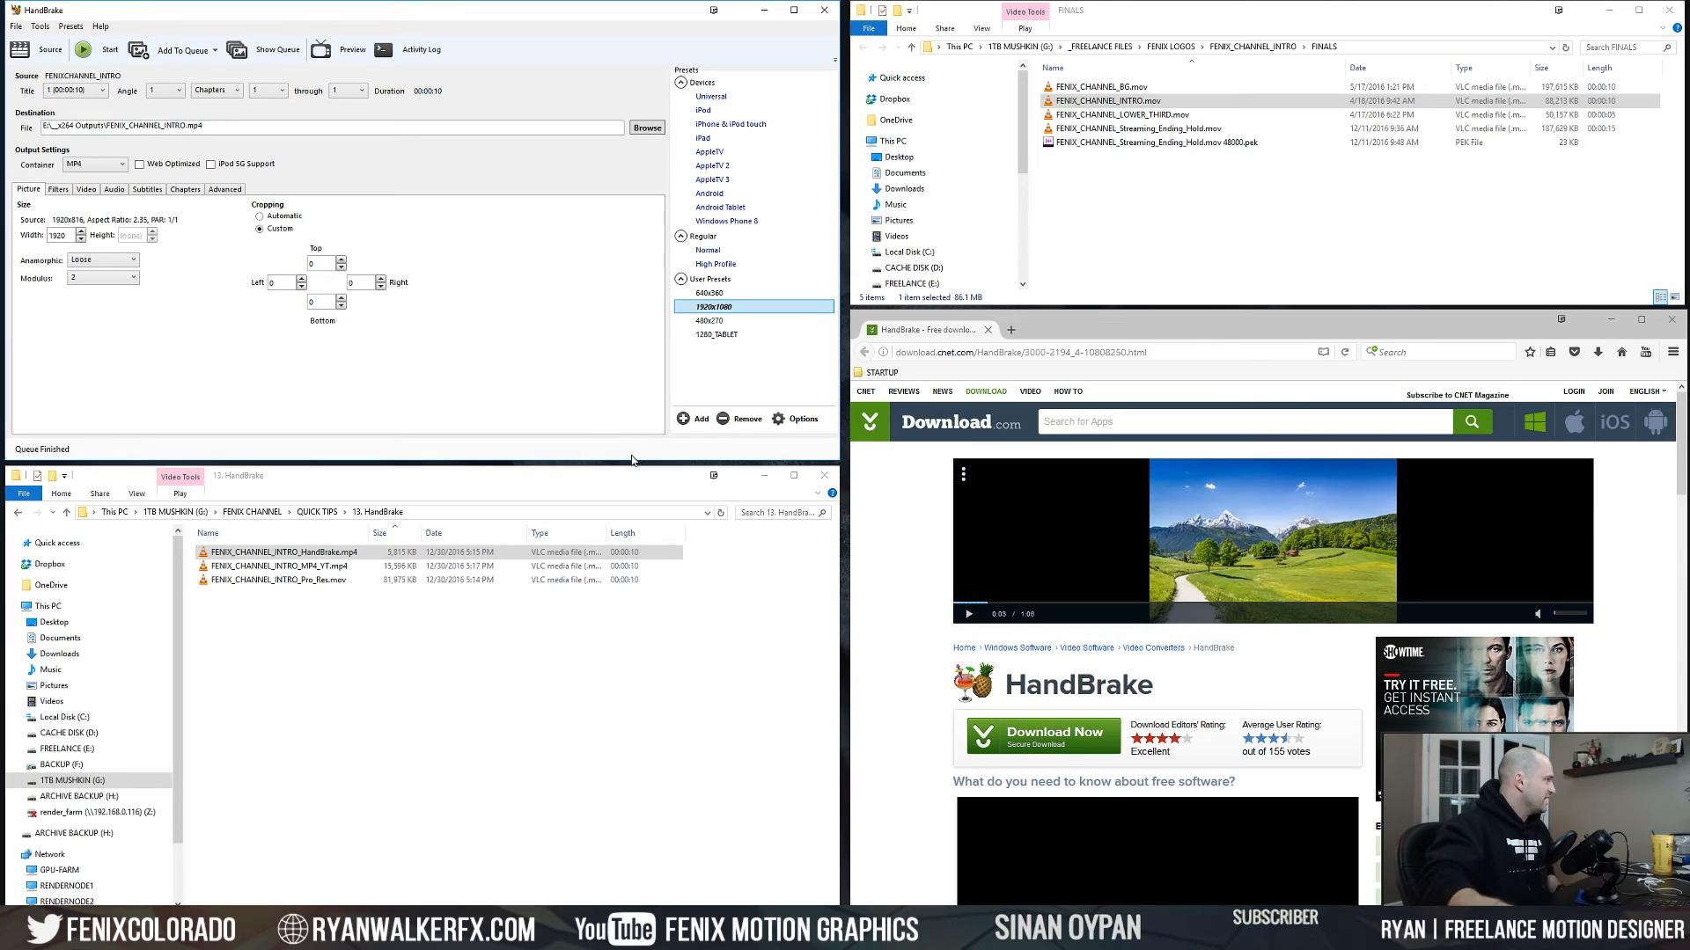
pyautogui.moveTo(527, 164)
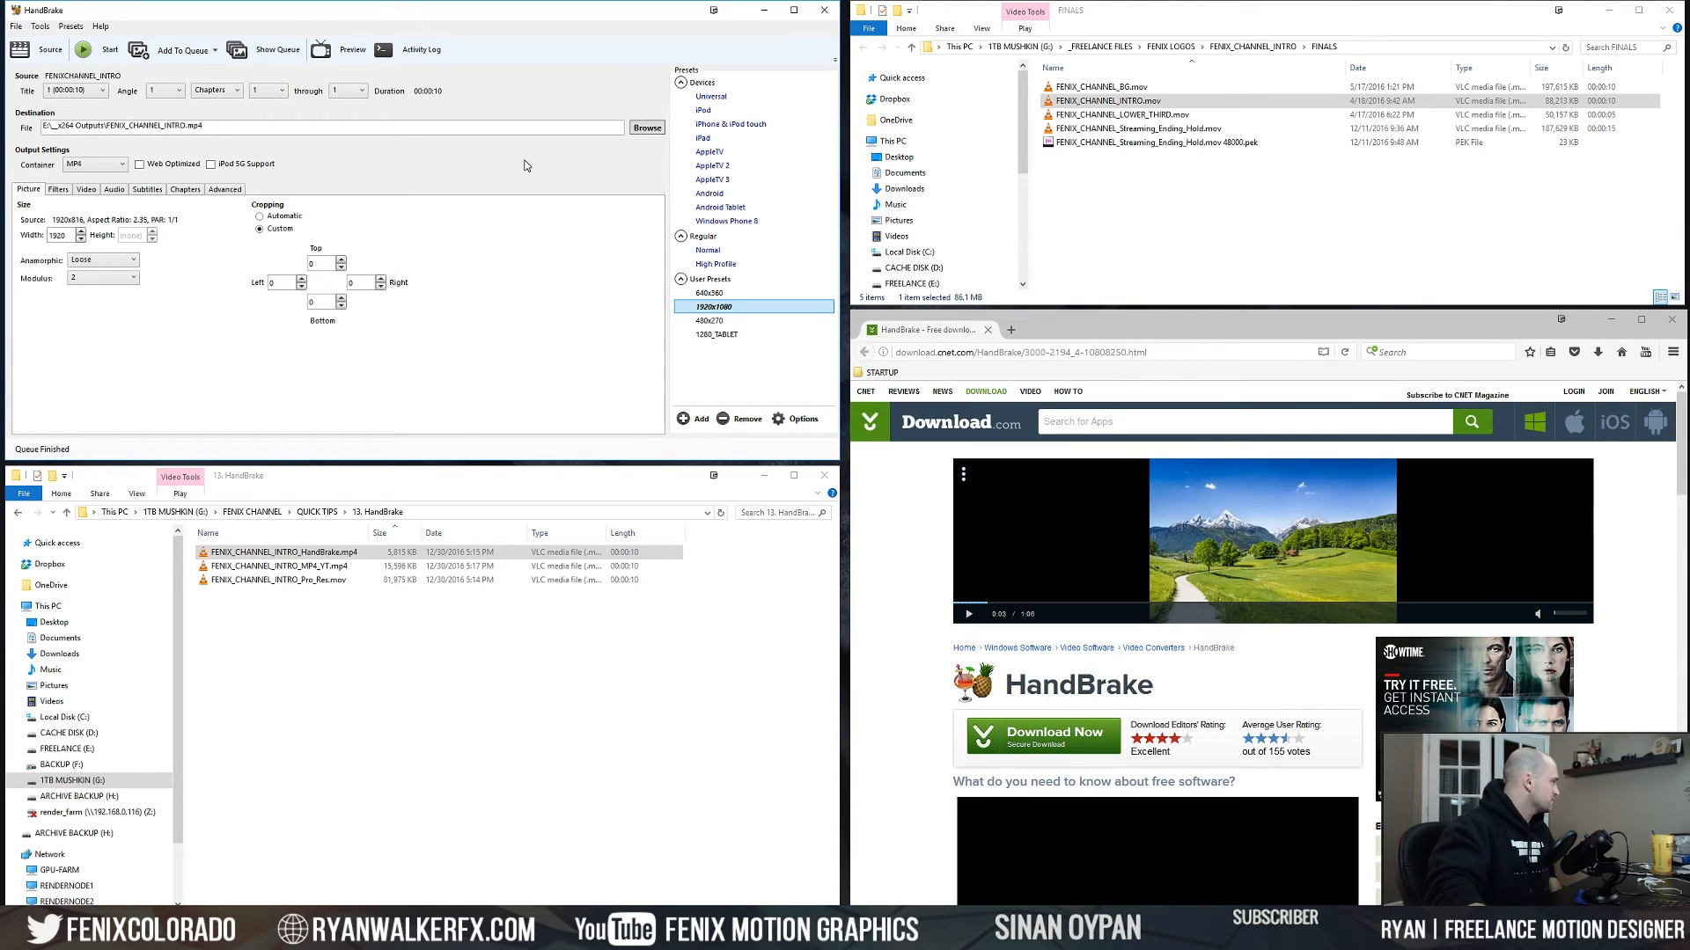
pyautogui.click(1120, 86)
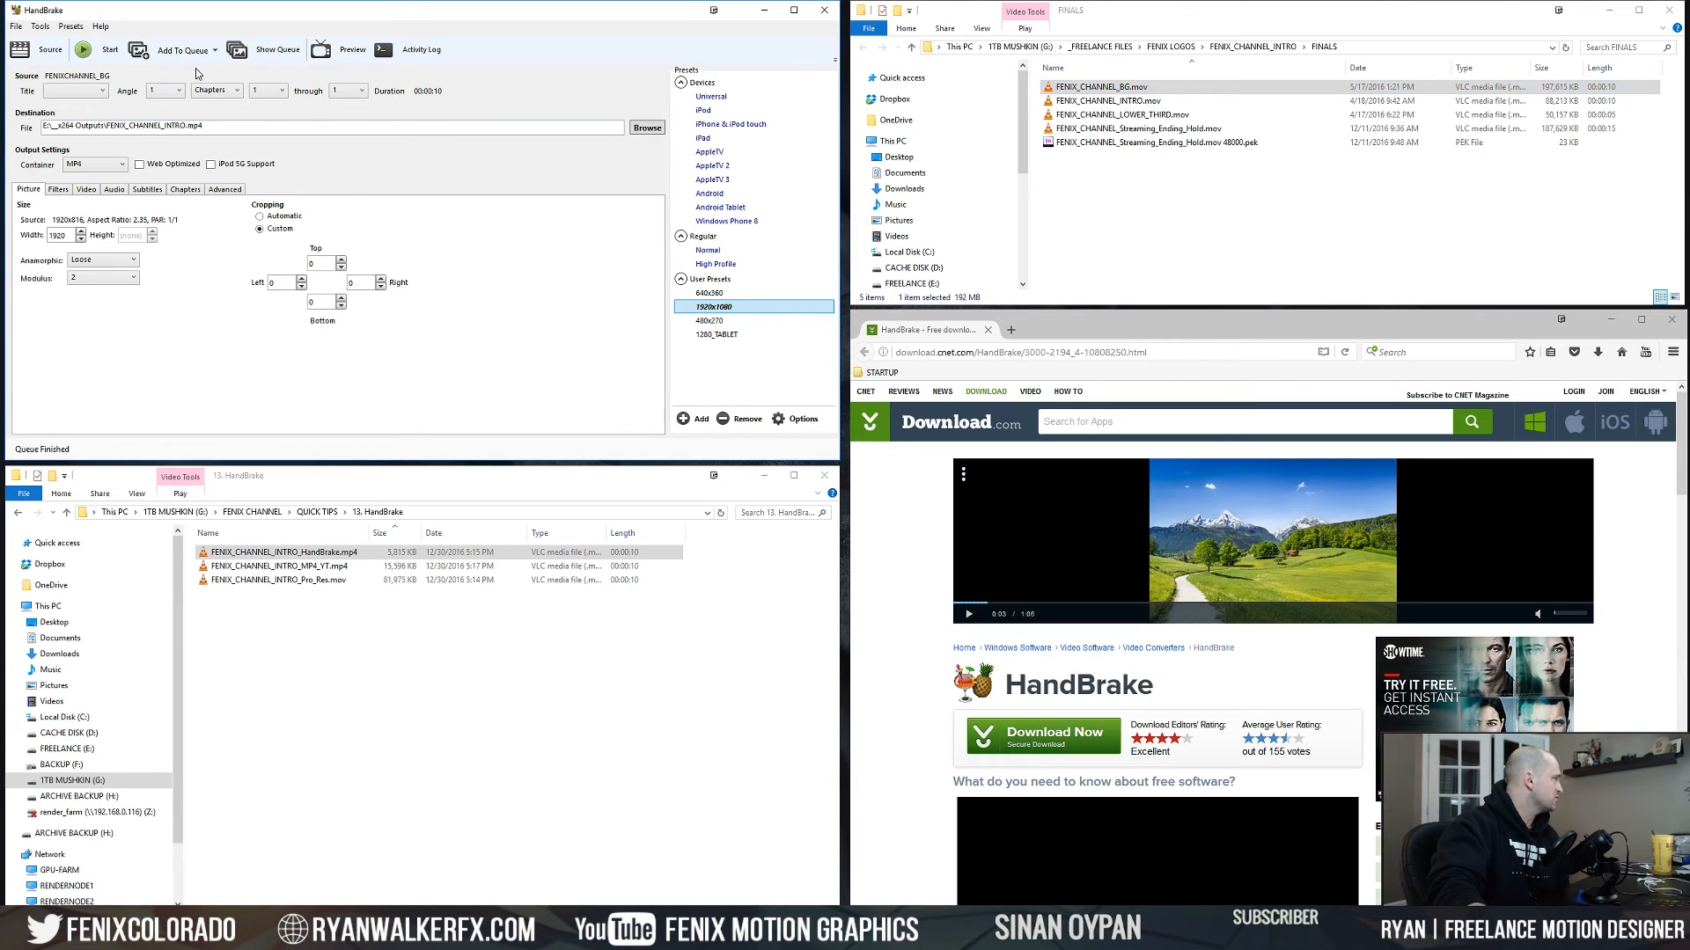
pyautogui.click(277, 50)
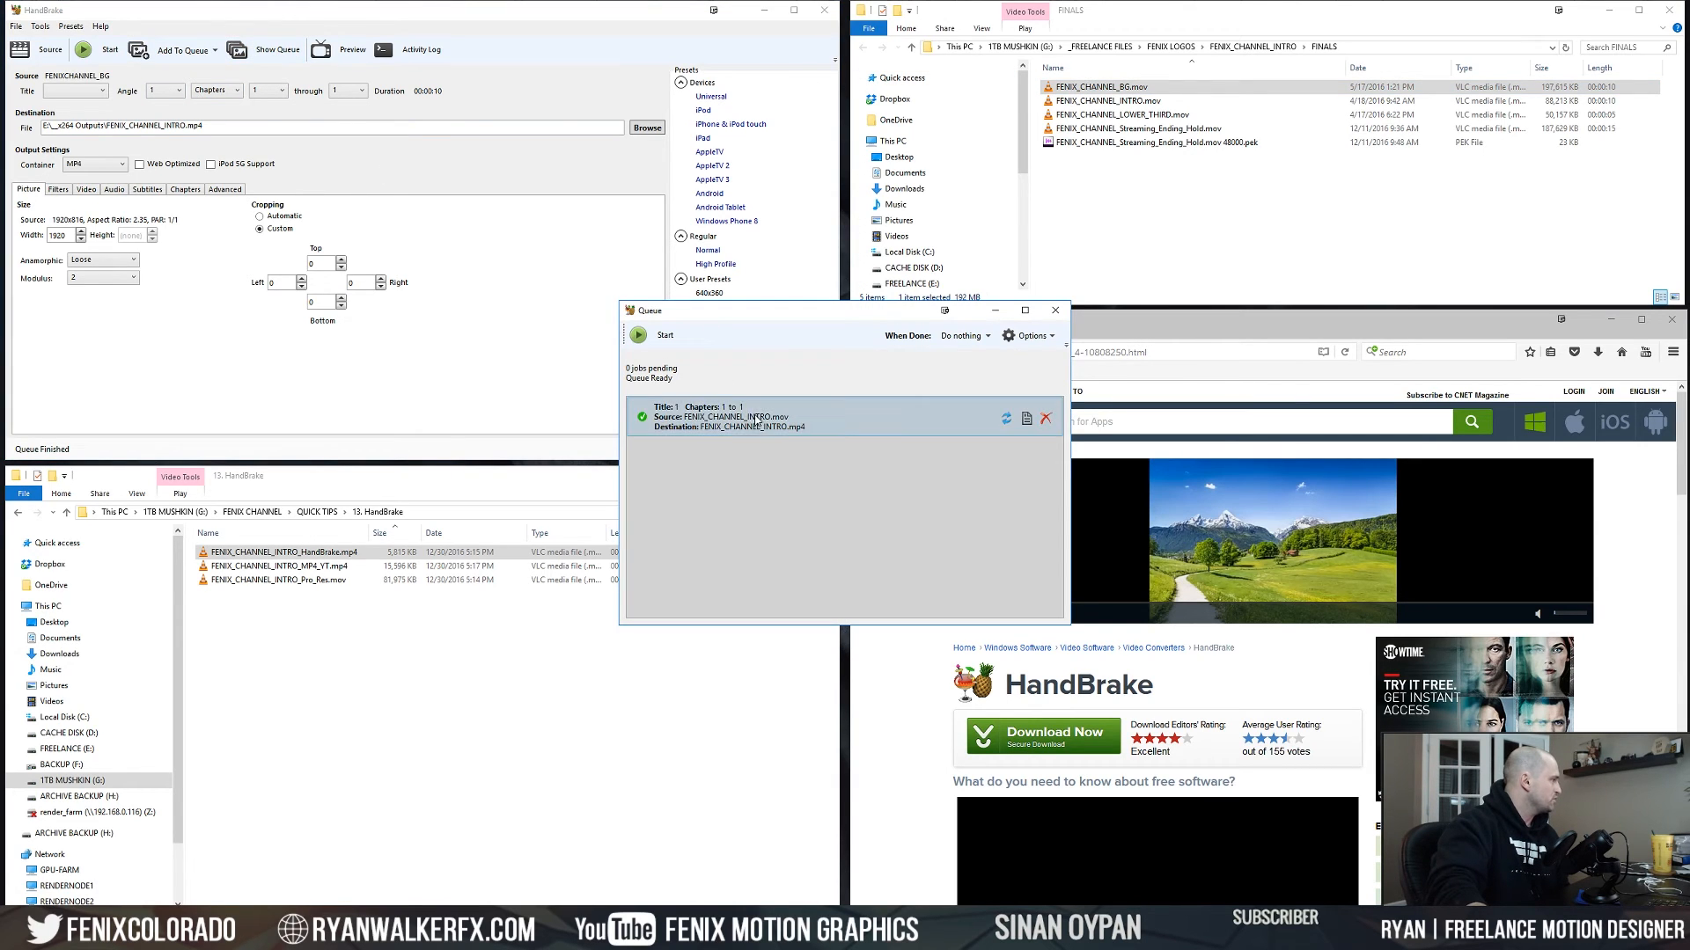